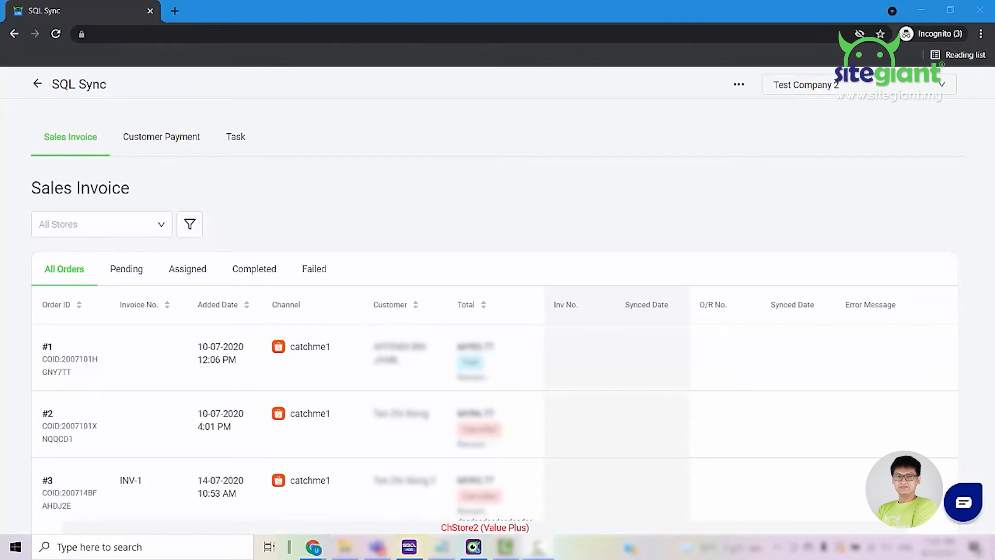
# - Open the sync settings and tick the catchme2 ShopeeMY store for Test Company 2, after a look at LazadaMY
pyautogui.click(738, 84)
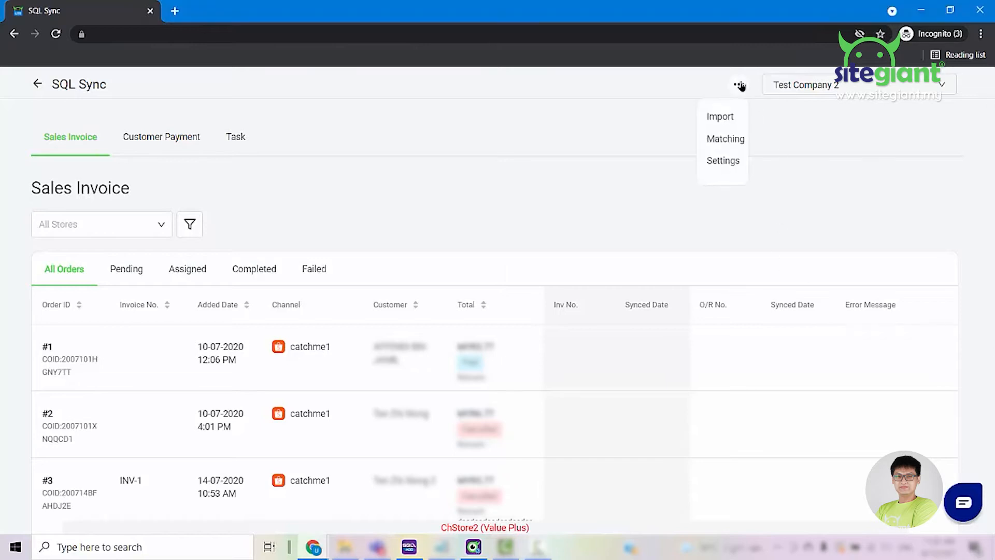
pyautogui.click(722, 160)
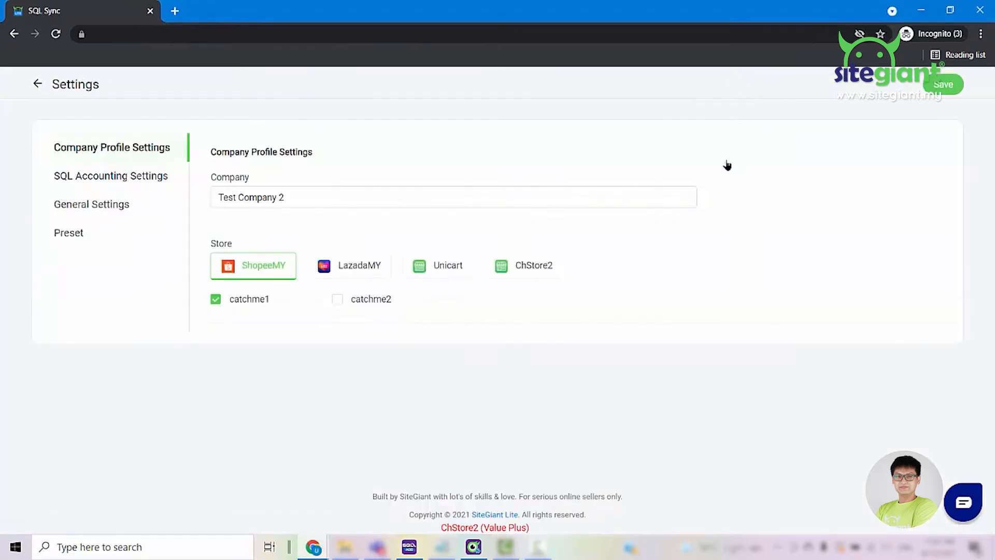
pyautogui.moveTo(108, 155)
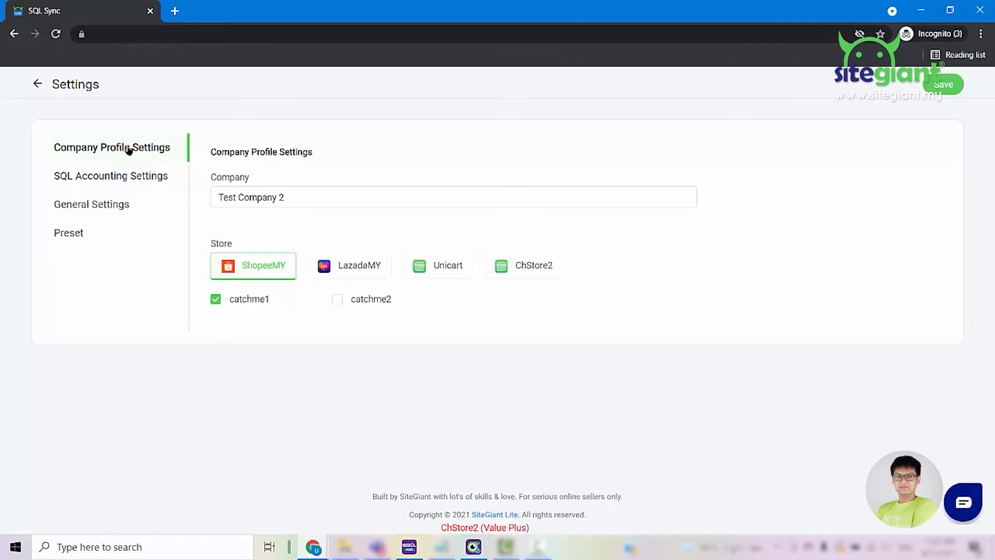
pyautogui.moveTo(325, 313)
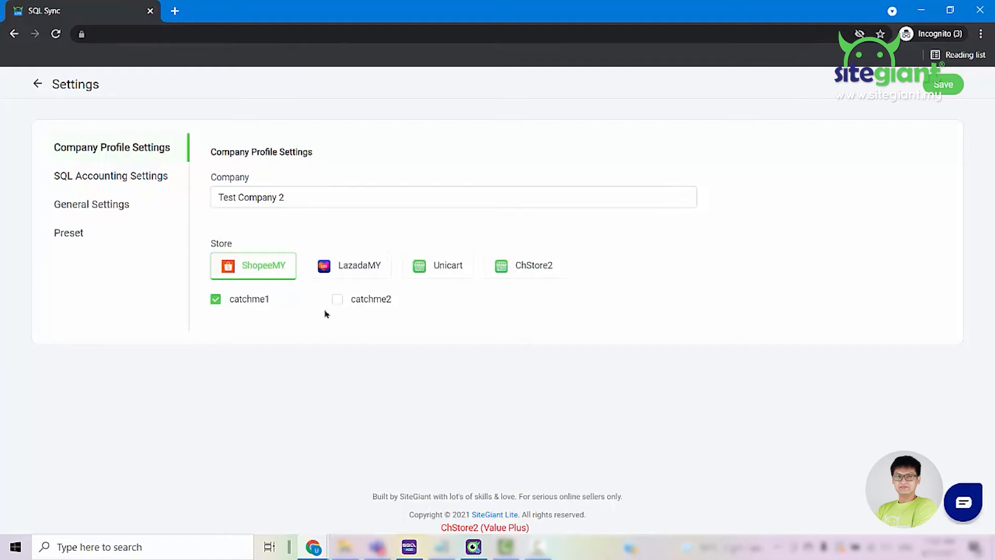
pyautogui.click(337, 299)
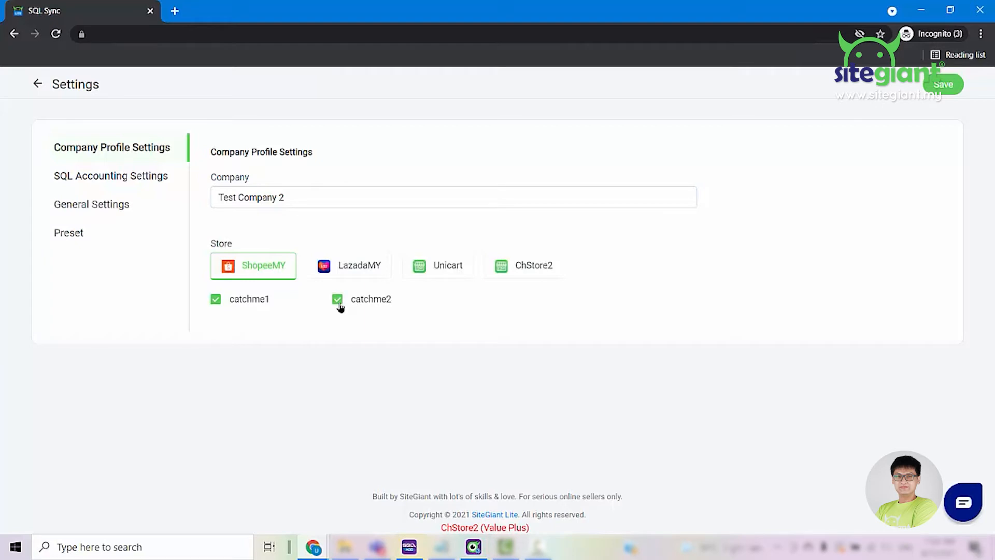
pyautogui.click(358, 265)
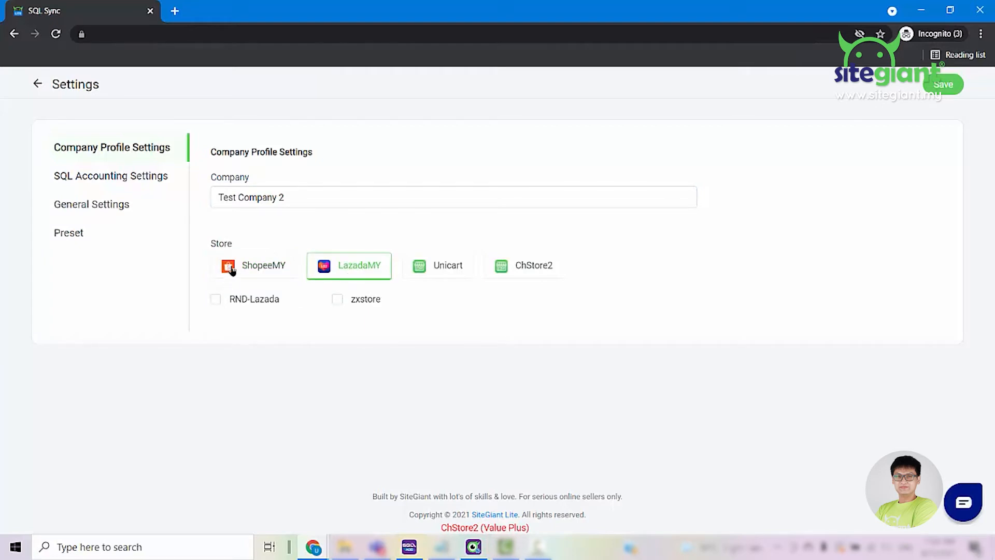
pyautogui.click(252, 265)
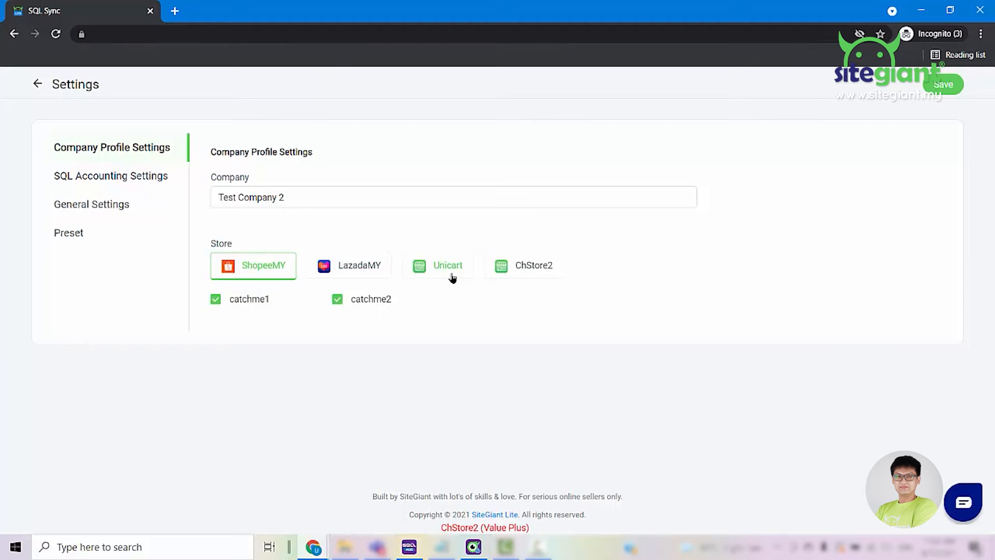
pyautogui.moveTo(131, 187)
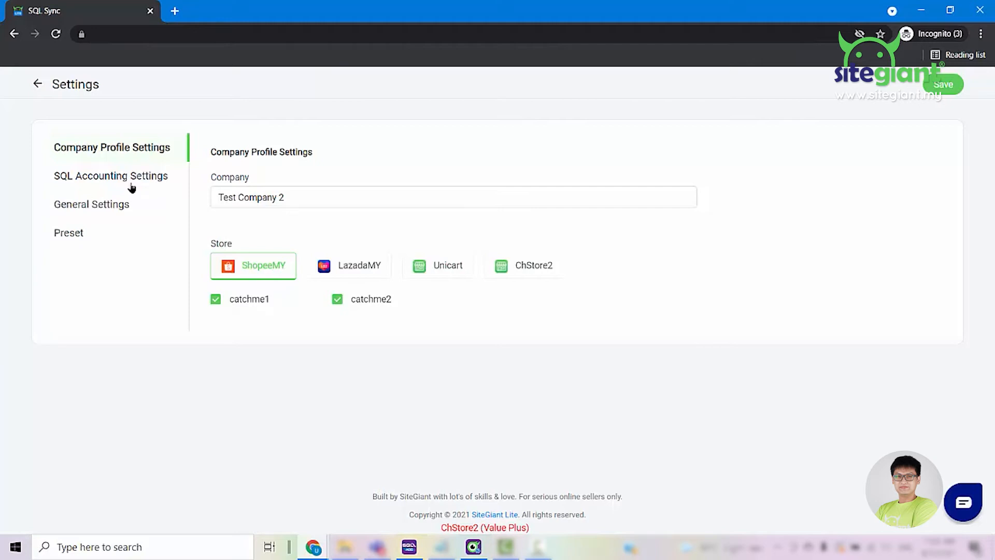
# - Show the SQL Accounting connection settings with username, password, path and database name
pyautogui.click(110, 176)
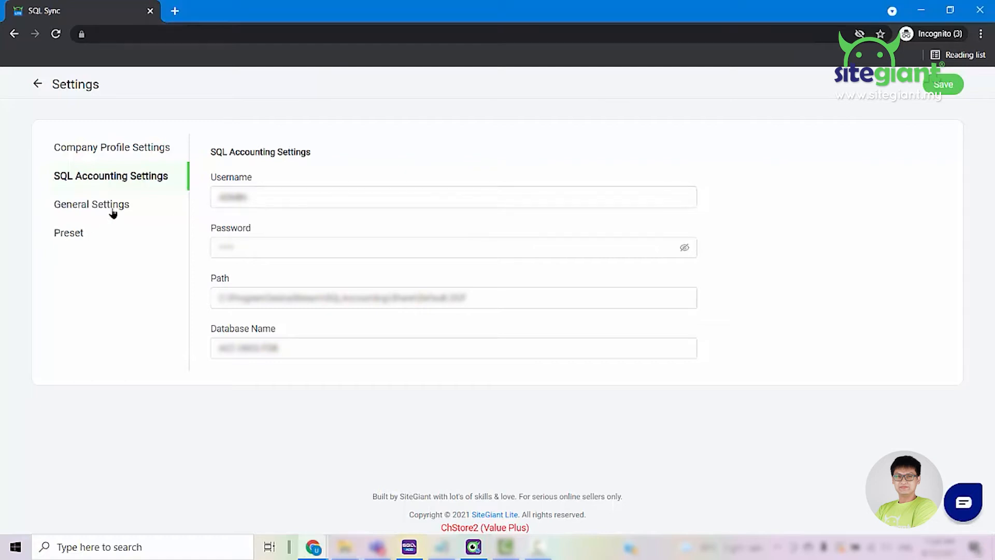
# - Show the General Settings page and highlight the empty Customer Code field
pyautogui.click(91, 204)
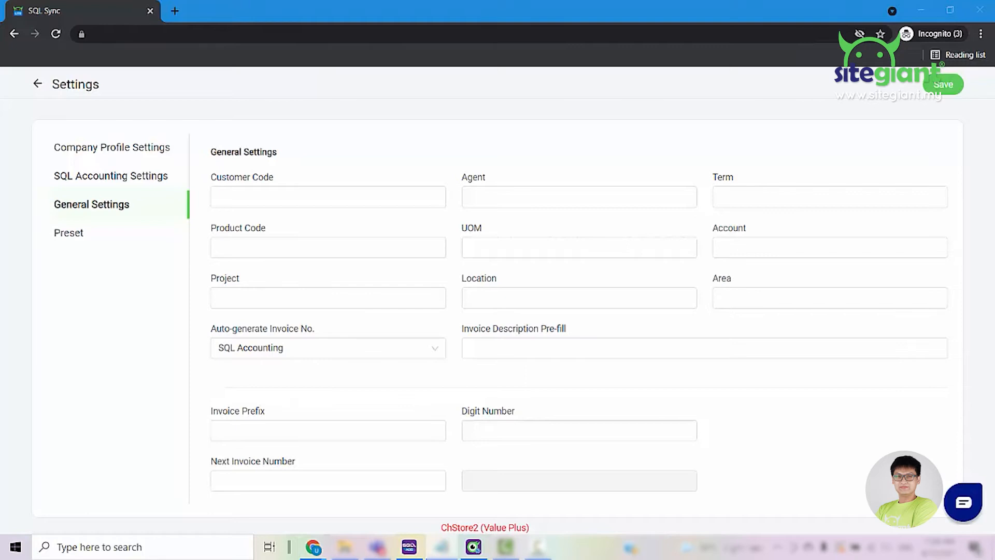
pyautogui.doubleClick(241, 177)
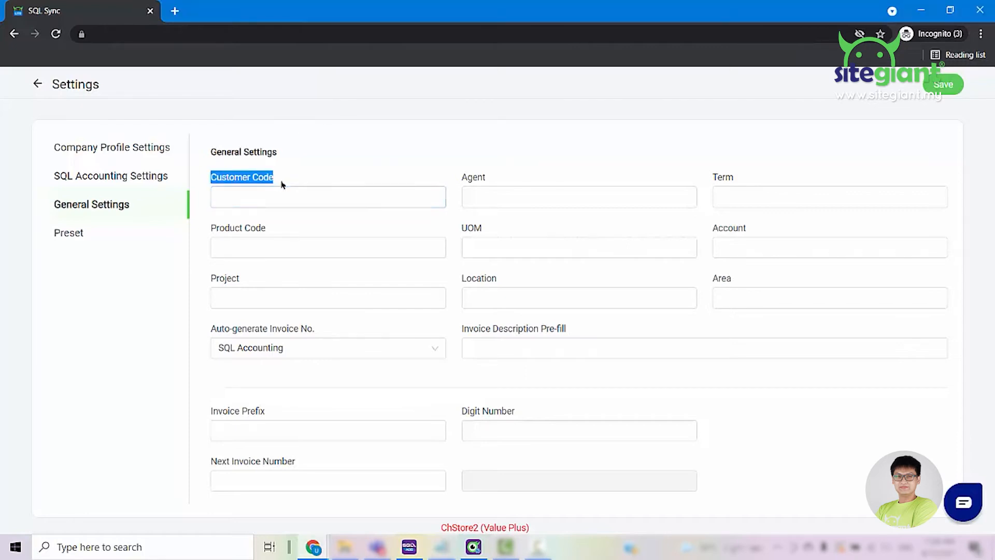
pyautogui.moveTo(340, 176)
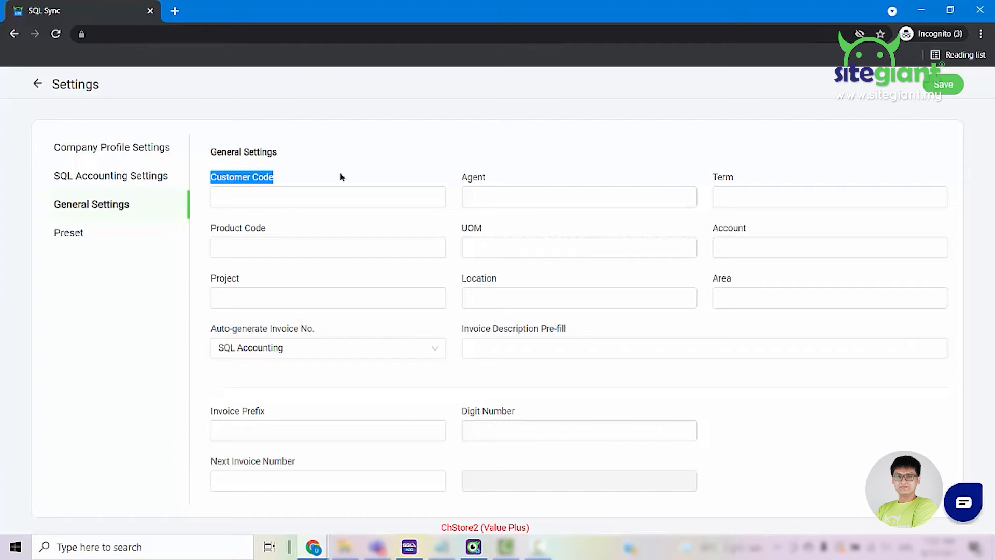
pyautogui.moveTo(377, 220)
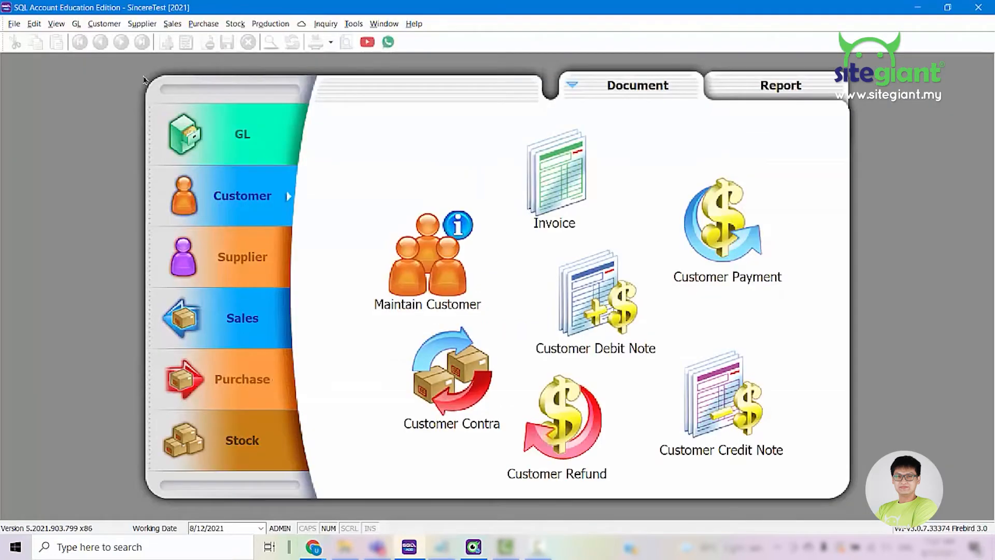
pyautogui.moveTo(339, 213)
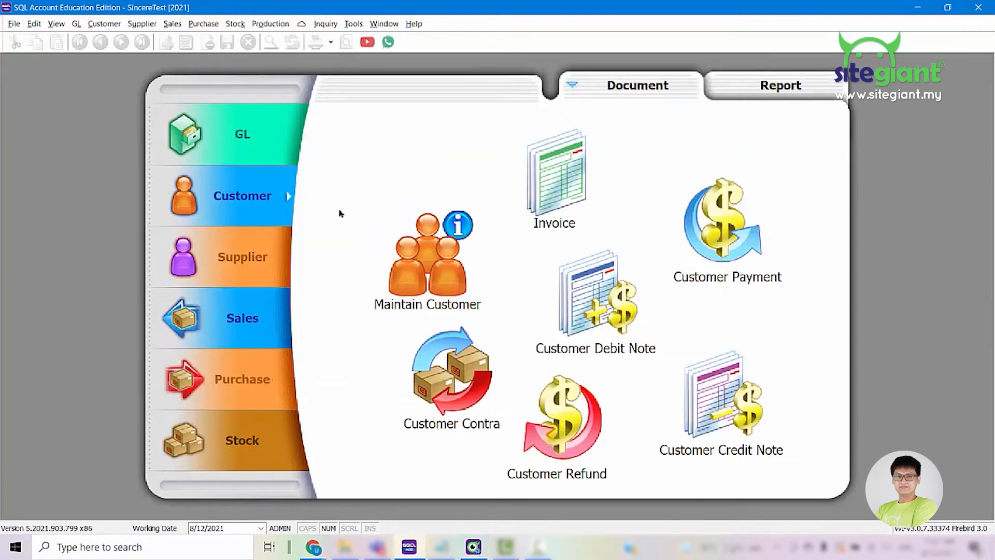
# - Add a new customer Default Customer - SG Lite in Maintain Customer and save it as 121-D0001
pyautogui.click(426, 260)
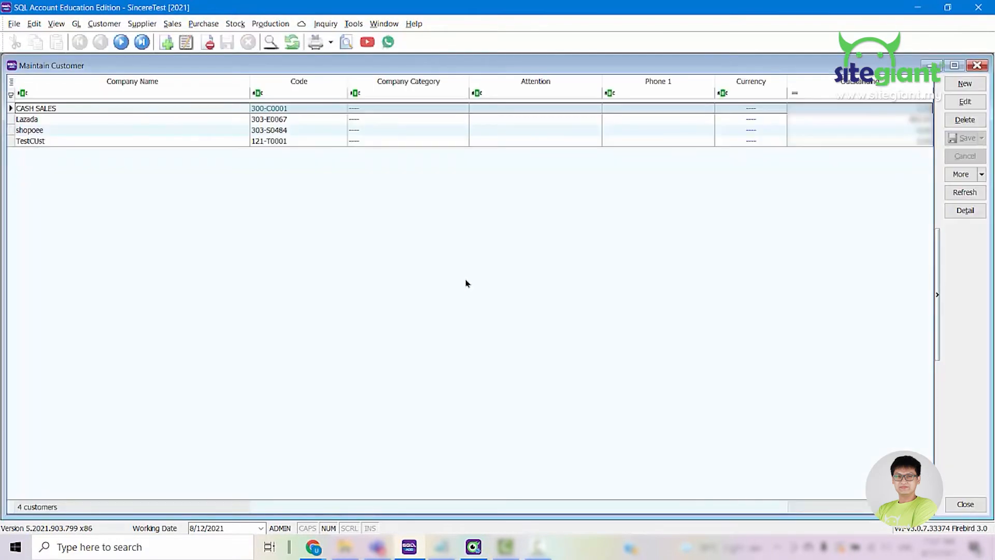
pyautogui.moveTo(887, 187)
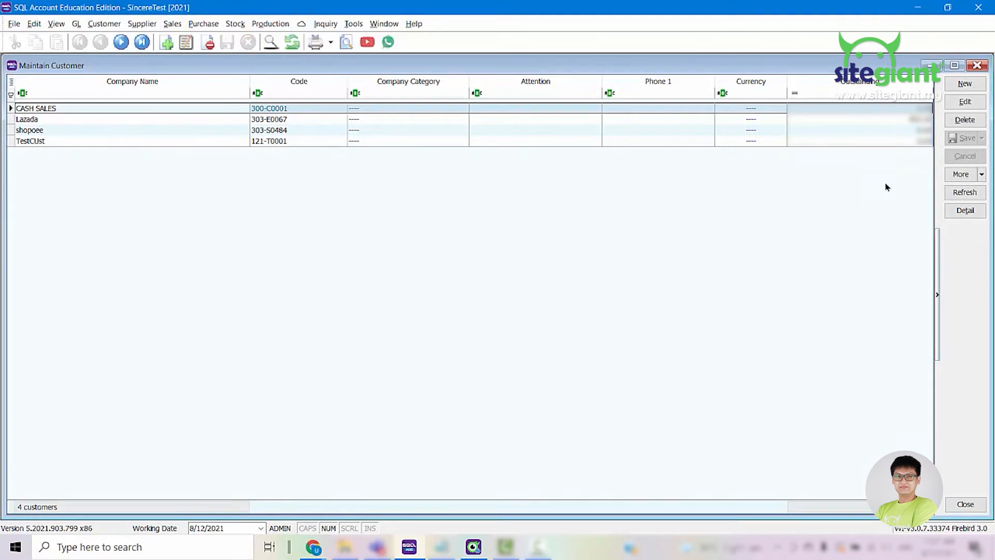
pyautogui.click(964, 83)
pyautogui.write('Default Customer - SG Lite')
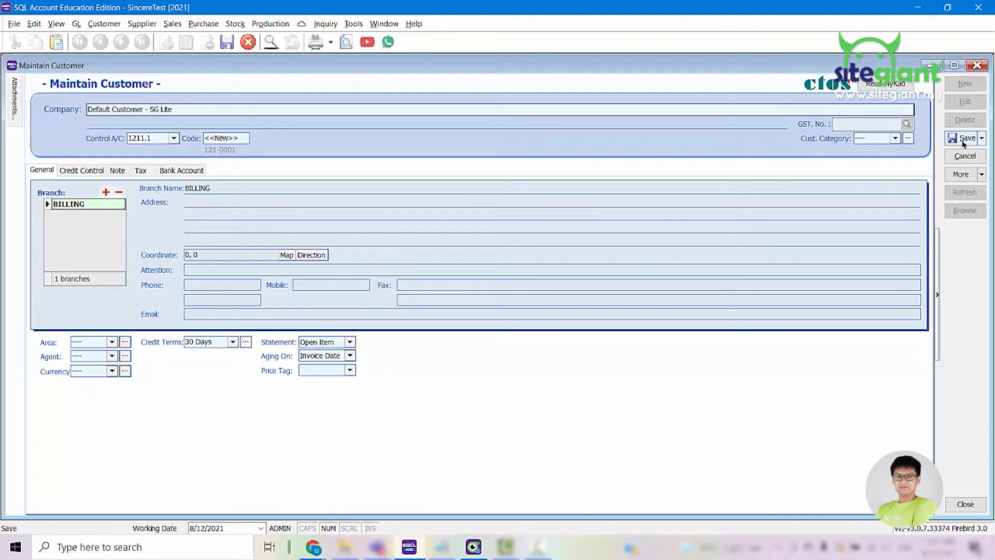
pyautogui.click(963, 138)
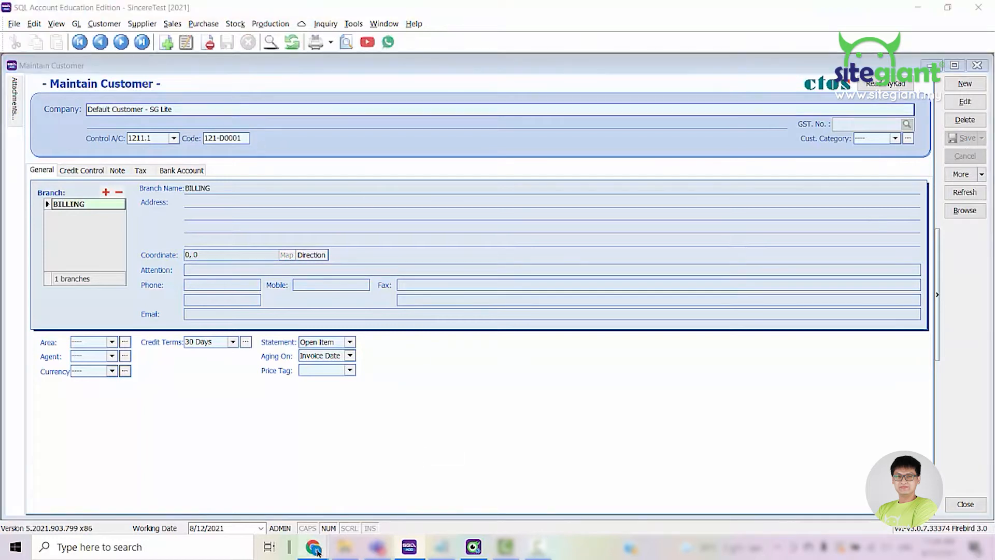
# - Enter customer code 121-D0001 and leave the agent as '----' in General Settings
pyautogui.click(311, 547)
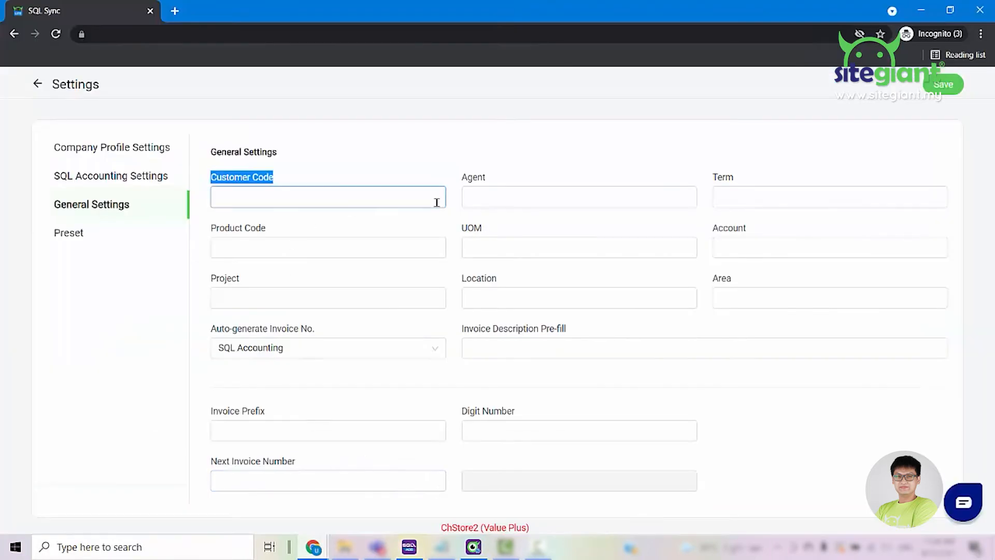
pyautogui.write('121-D0001')
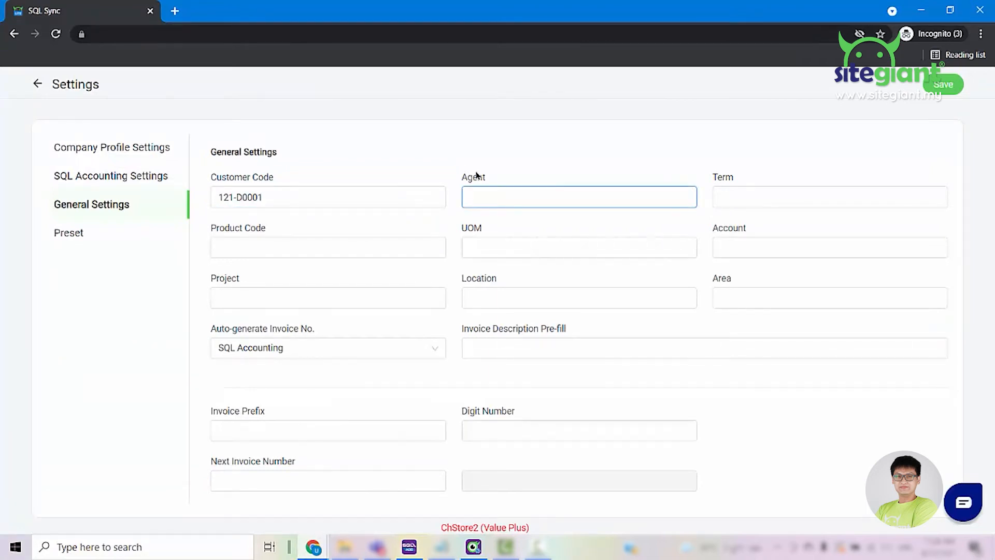
pyautogui.moveTo(531, 199)
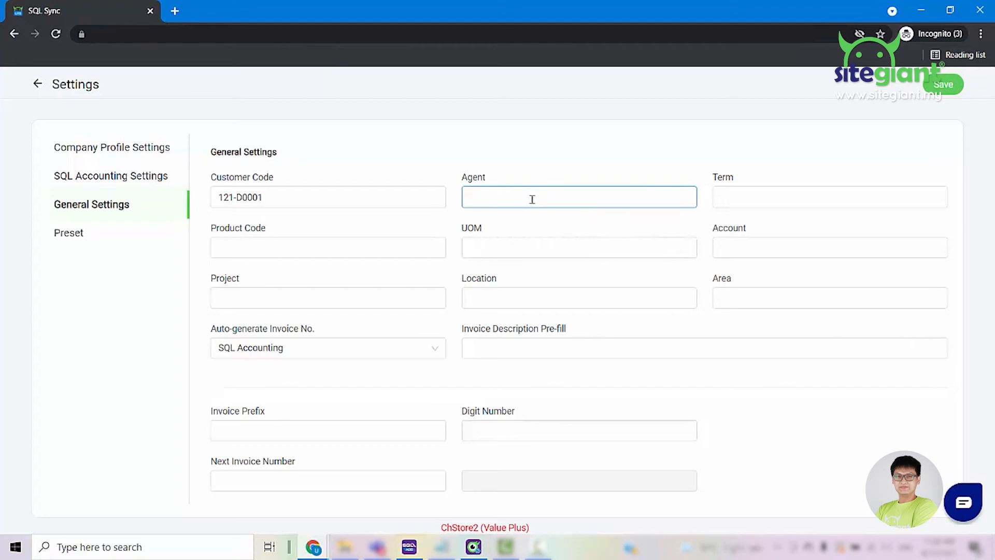
pyautogui.click(577, 197)
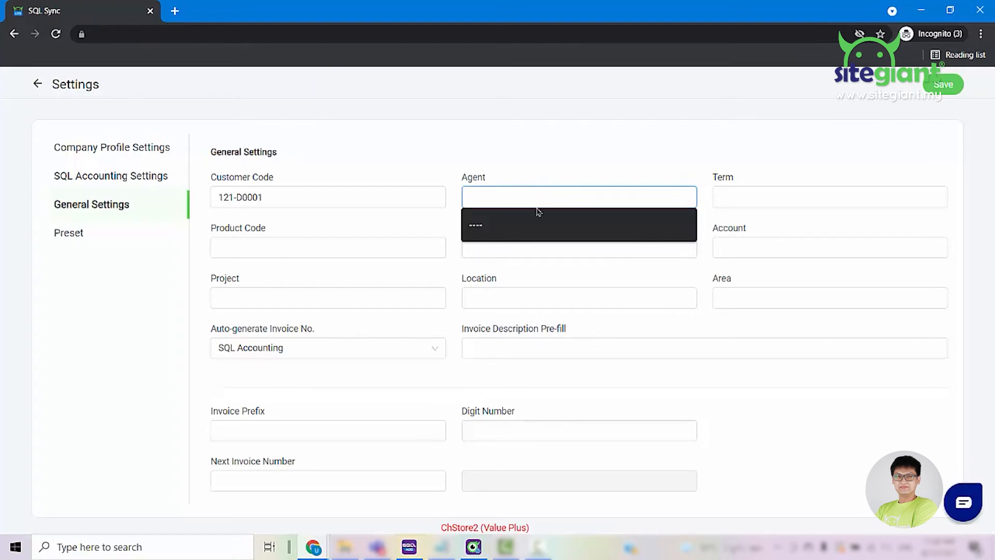
pyautogui.click(579, 224)
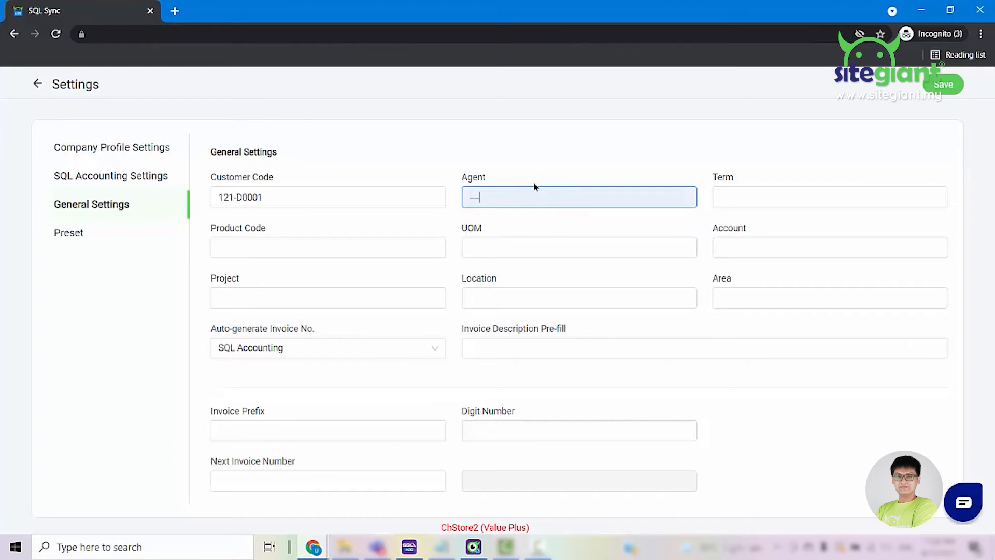
# - Set the payment term to C.O.D and move on to the Product Code field
pyautogui.click(829, 197)
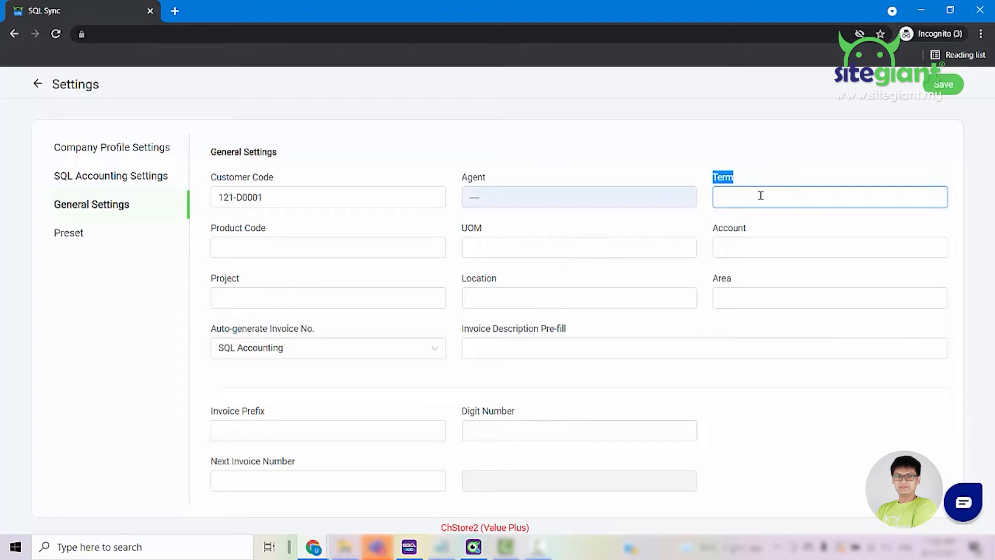
pyautogui.write('C.O.D')
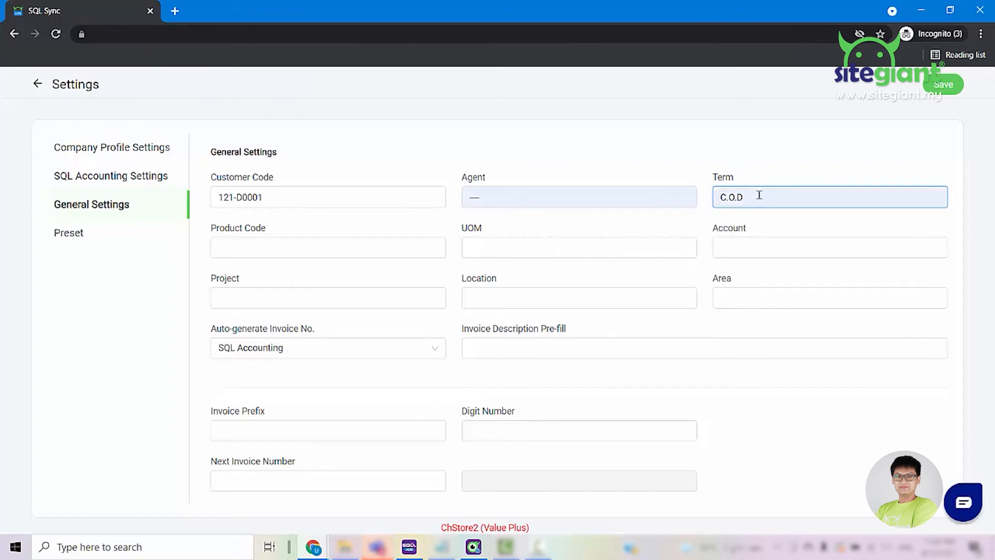
pyautogui.doubleClick(238, 228)
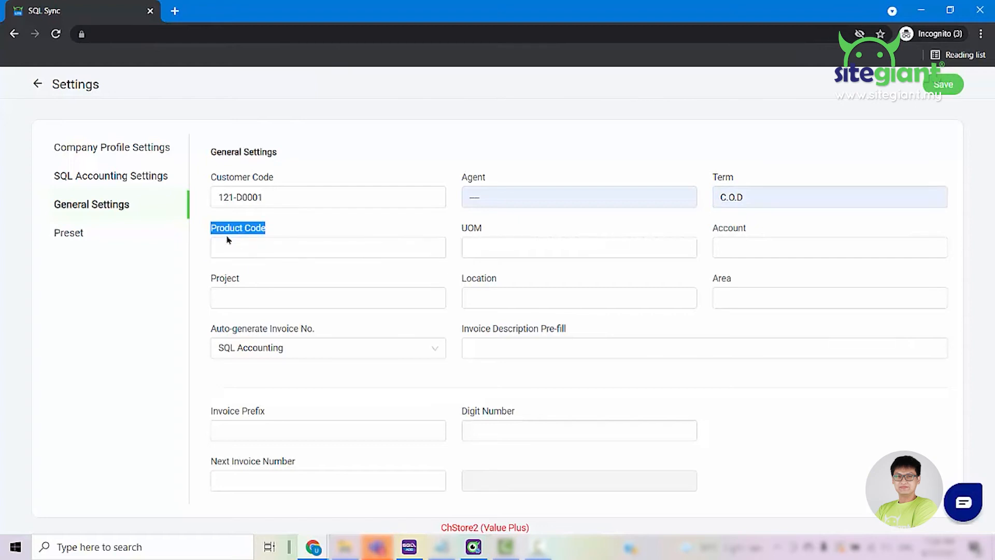
pyautogui.click(327, 247)
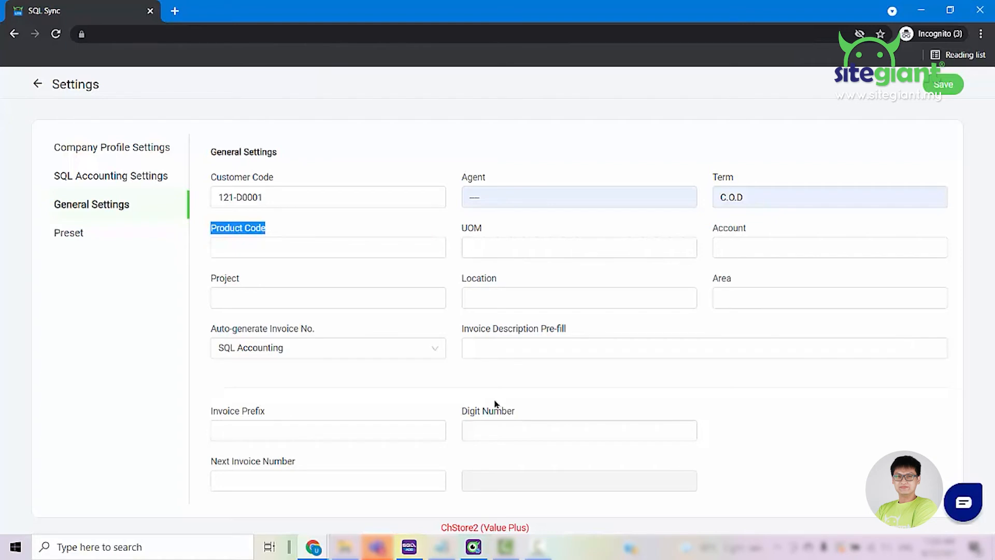
pyautogui.moveTo(442, 509)
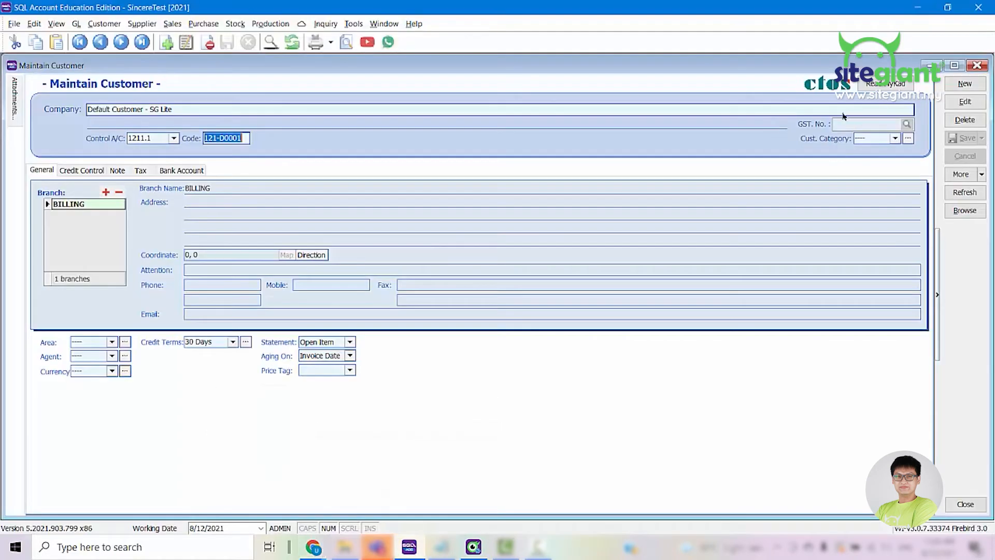
# - Add stock item DEFAULT described DEFAULT PRODUCT SGLITE in Maintain Stock Item and save it
pyautogui.click(965, 210)
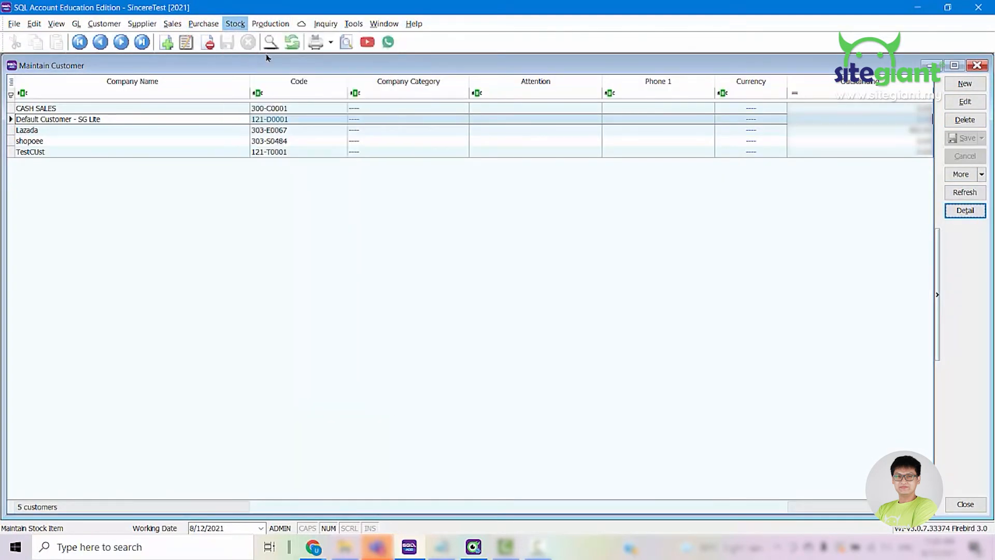
pyautogui.click(235, 24)
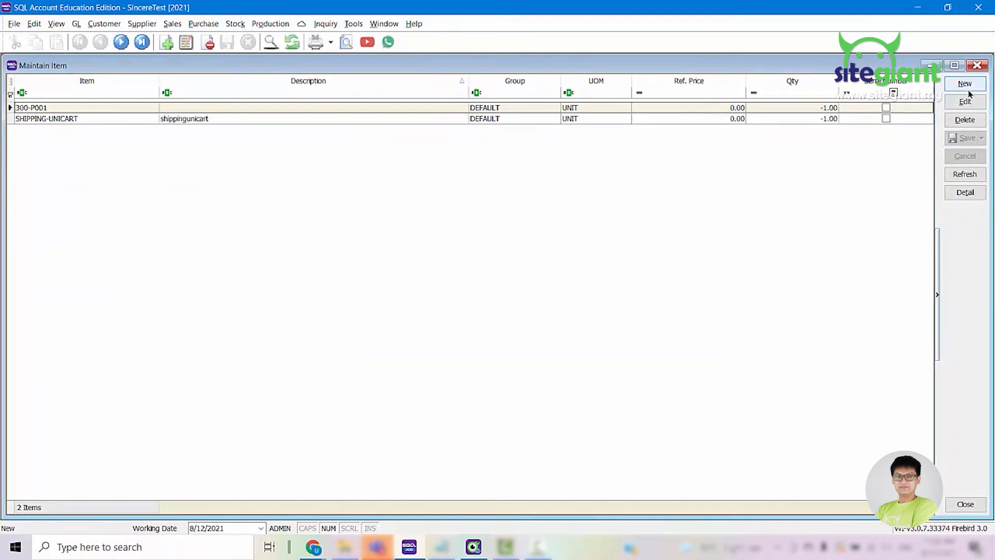
pyautogui.click(965, 83)
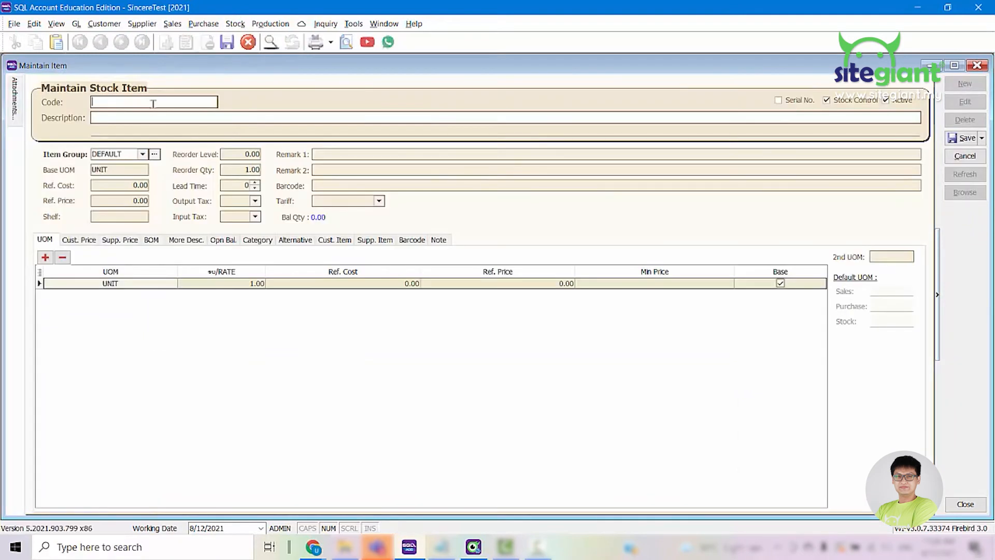
pyautogui.write('DEF')
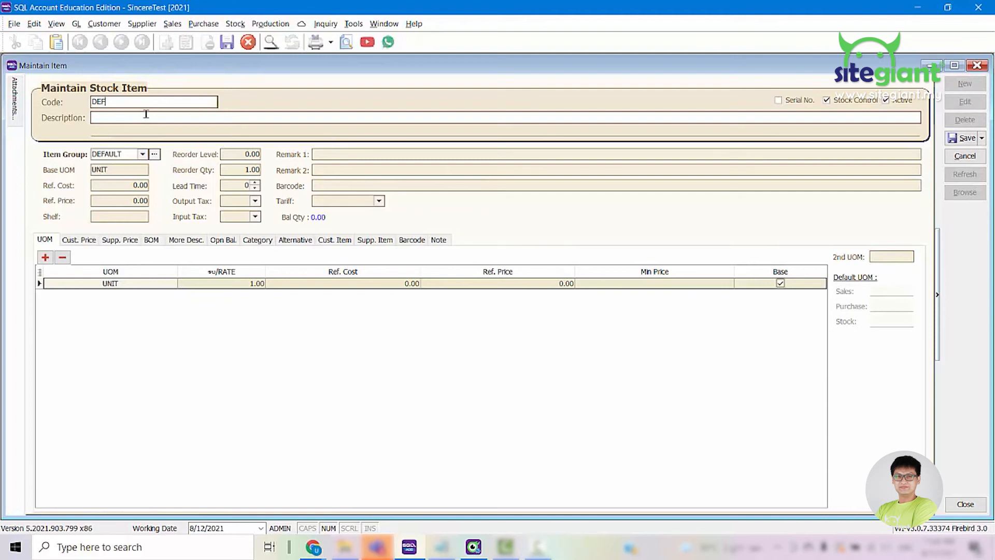
pyautogui.write('DEFAULT')
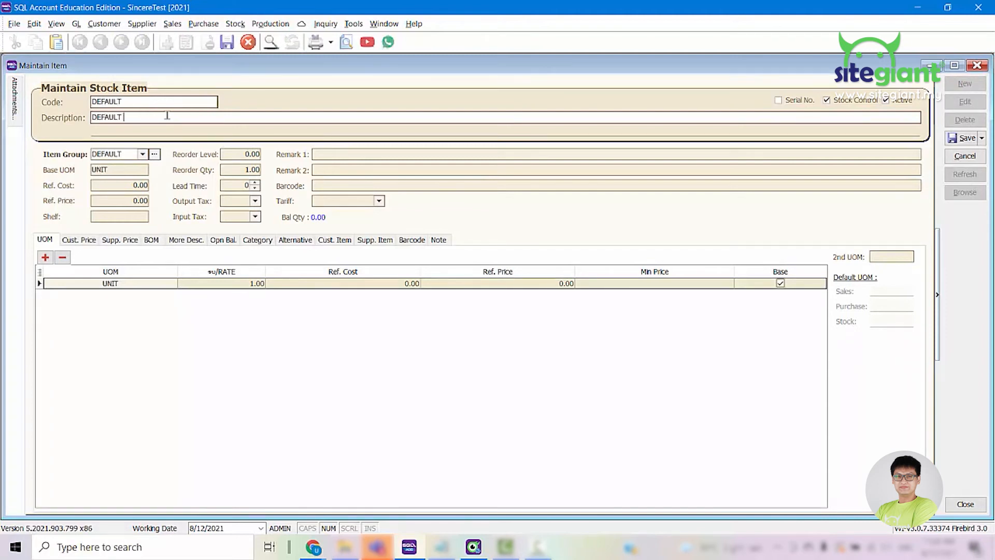
pyautogui.write('PRODUCT SUITE')
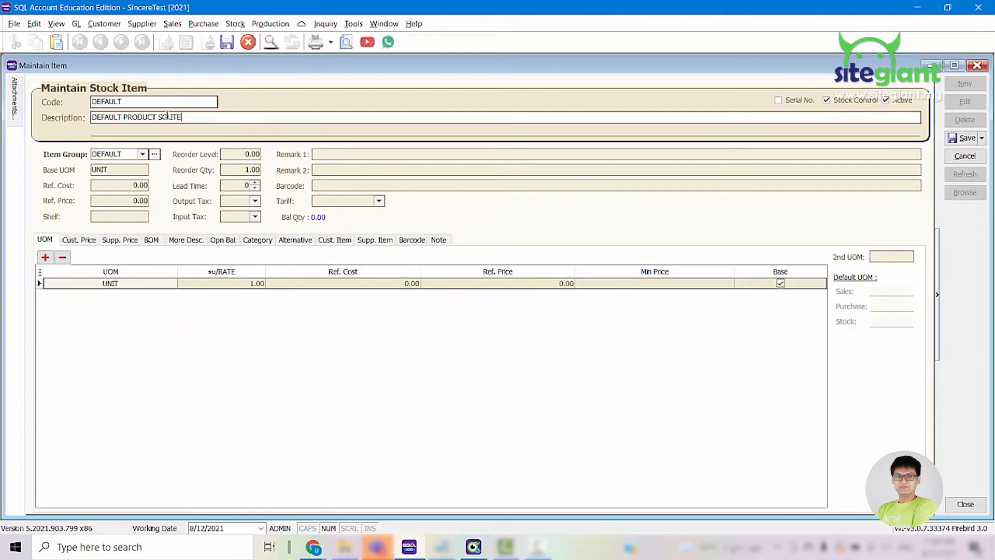
pyautogui.click(963, 137)
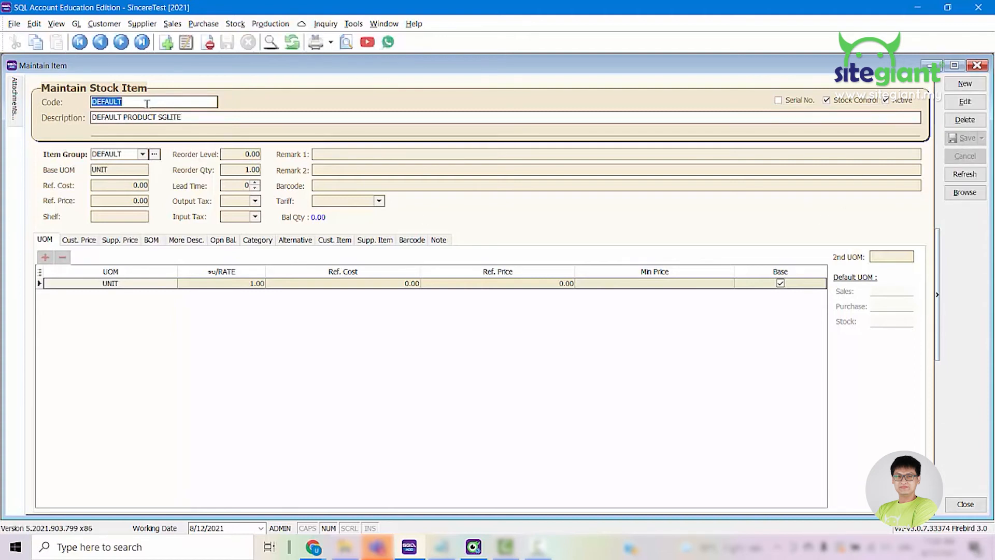
pyautogui.click(119, 169)
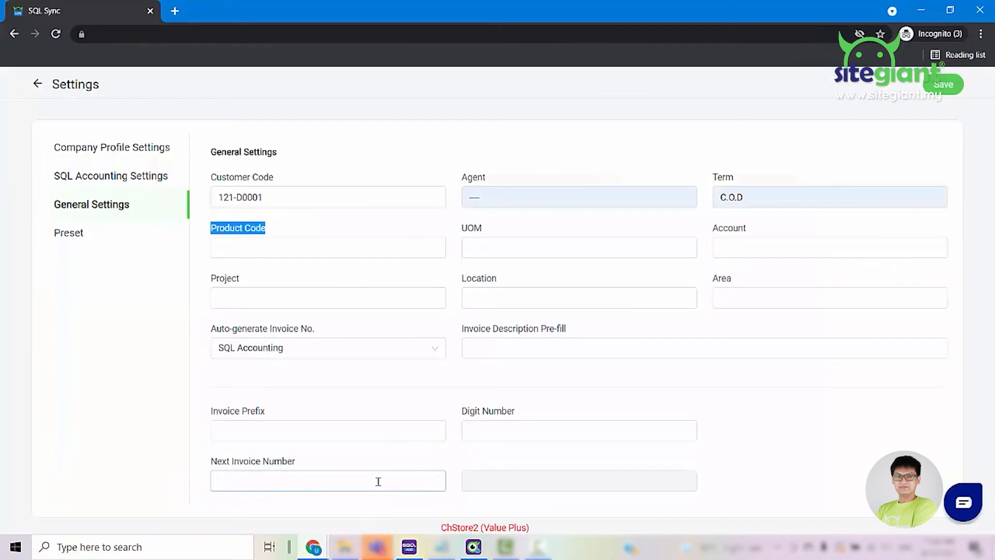
# - Enter DEFAULT as the Product Code and begin the UOM entry UNIT
pyautogui.write('DEFAULT')
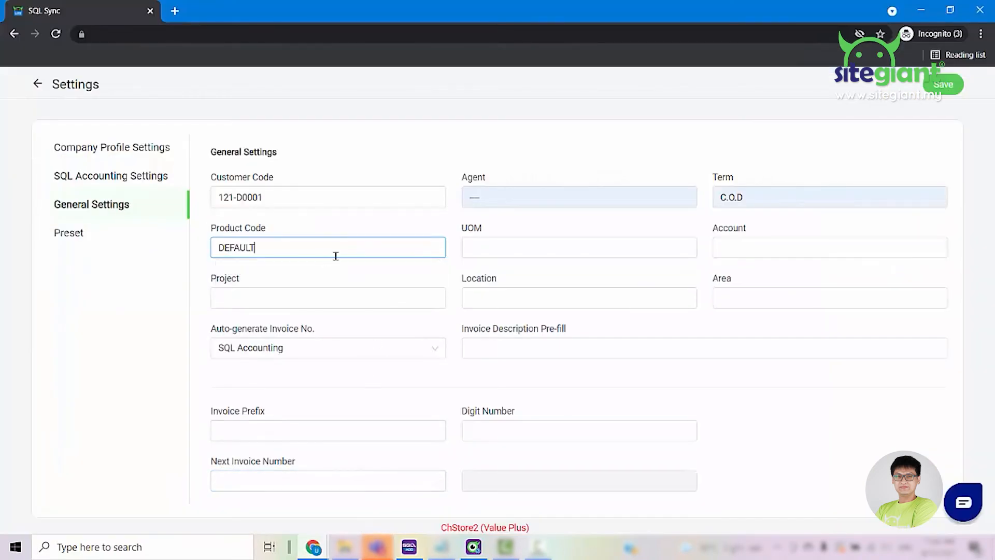
pyautogui.click(578, 248)
pyautogui.write('UNIT')
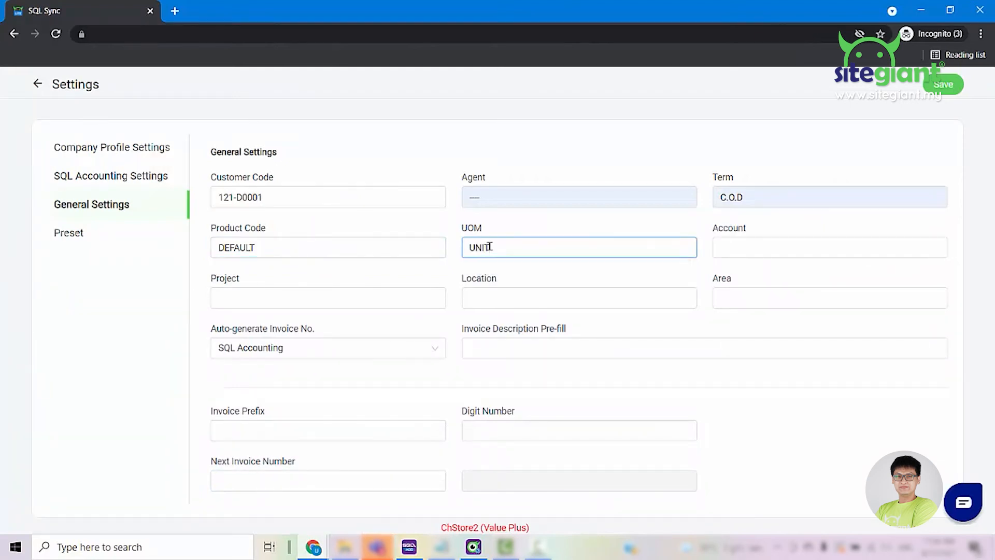
pyautogui.moveTo(520, 170)
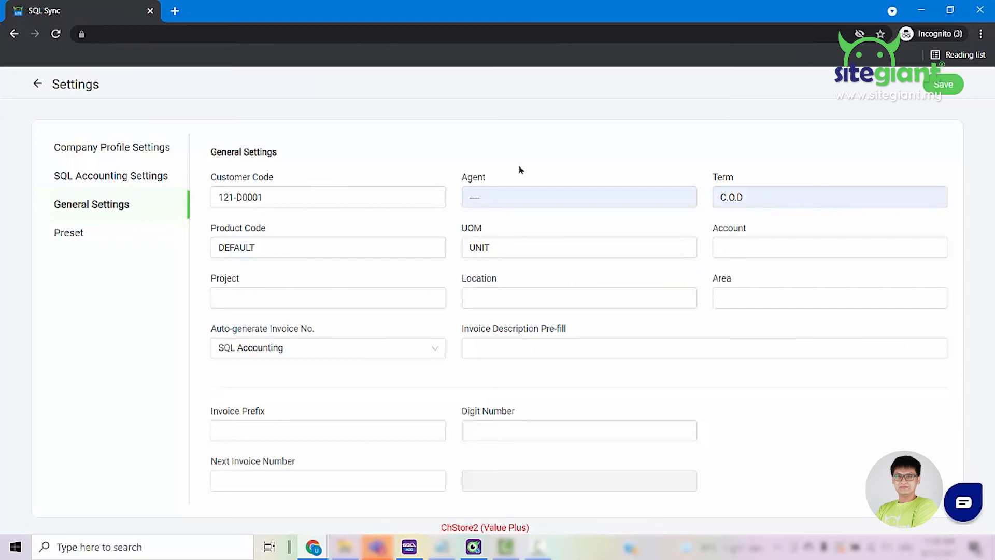
pyautogui.moveTo(224, 334)
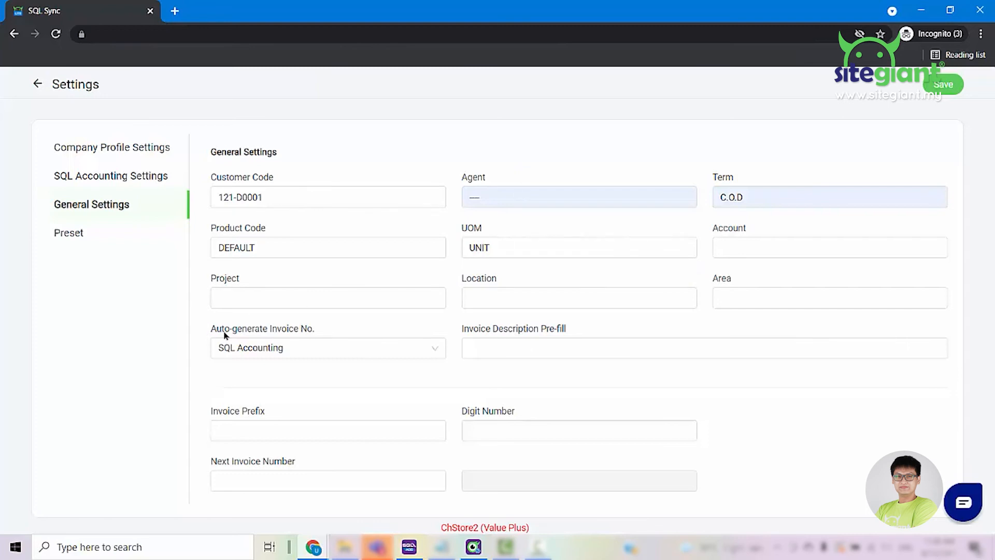
pyautogui.moveTo(320, 339)
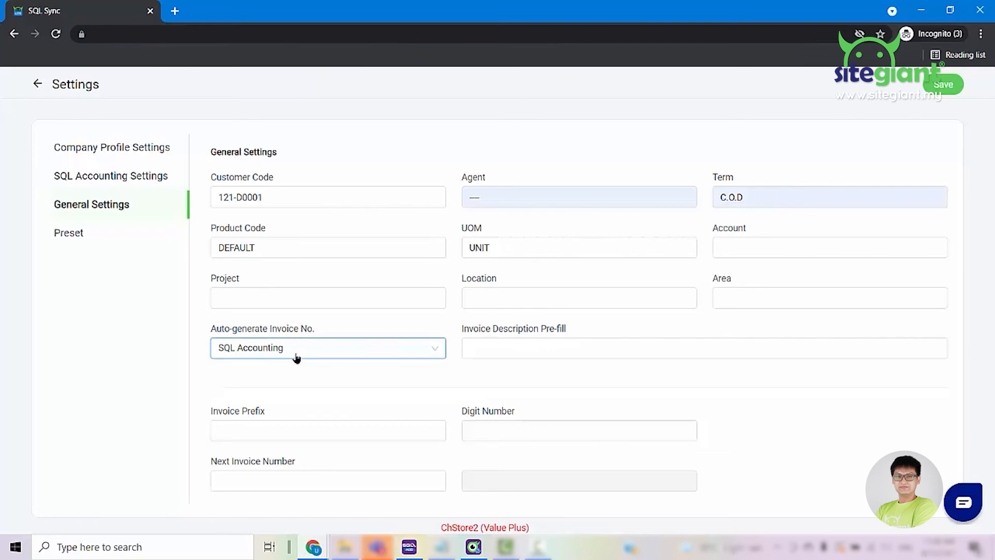
# - Choose SyncApp instead of Unicart for Auto-generate Invoice No
pyautogui.click(327, 347)
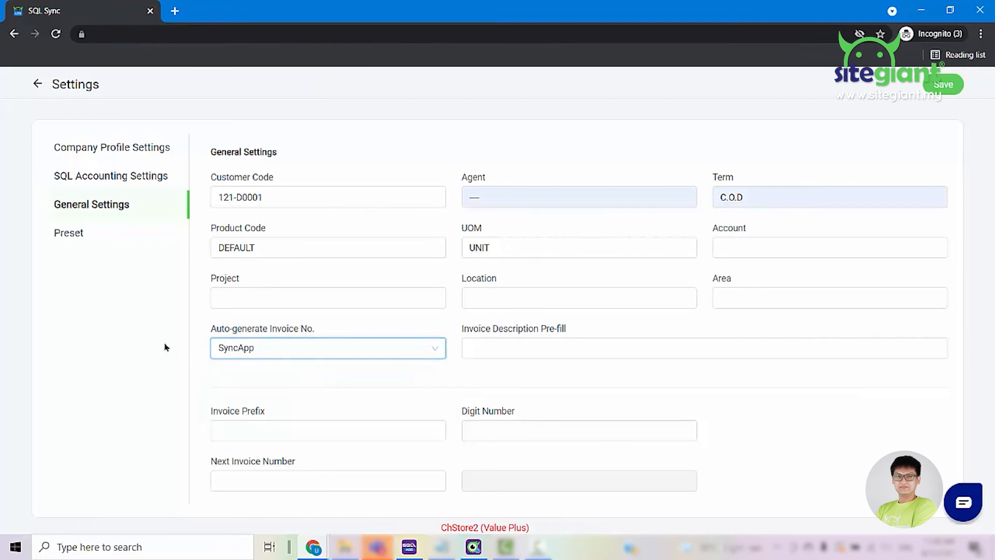
pyautogui.moveTo(175, 346)
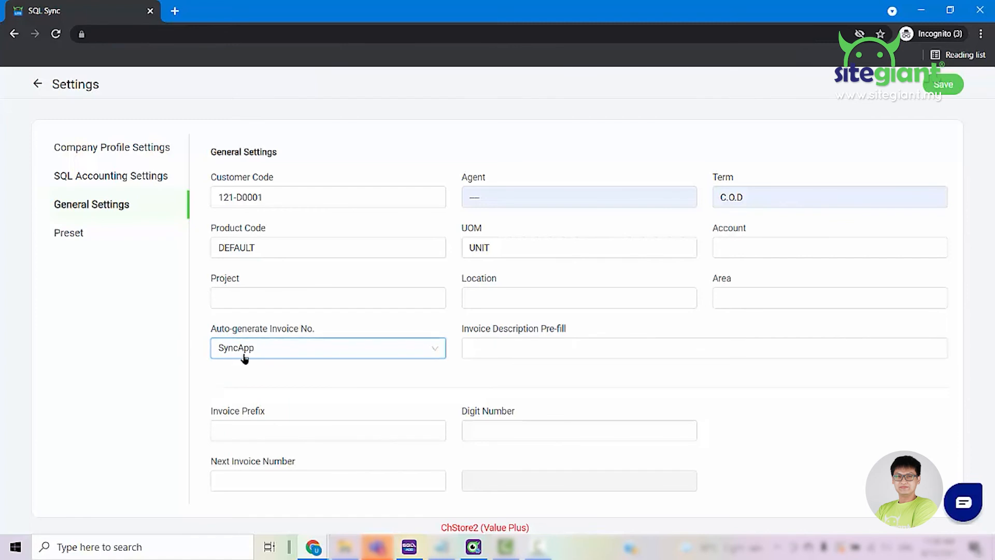
pyautogui.click(328, 347)
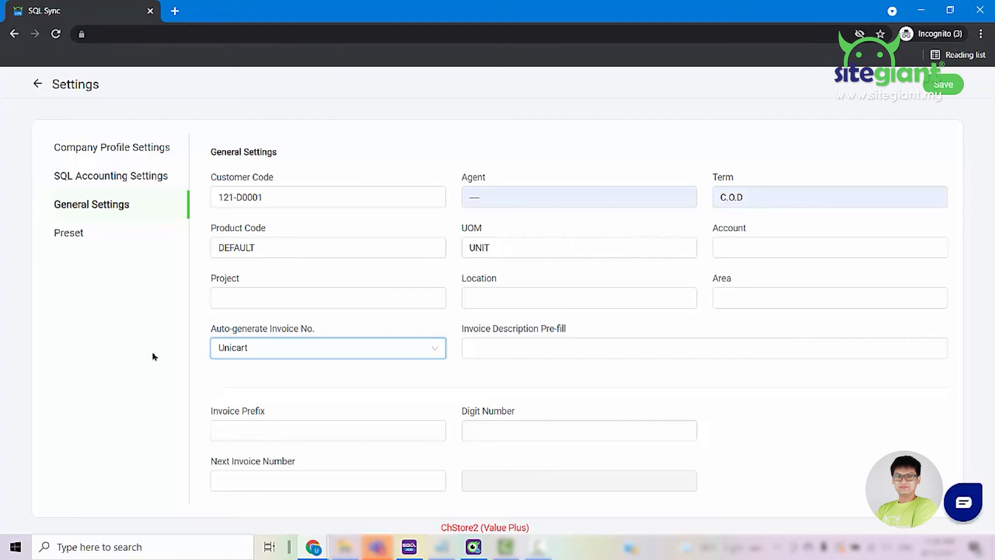
pyautogui.click(327, 348)
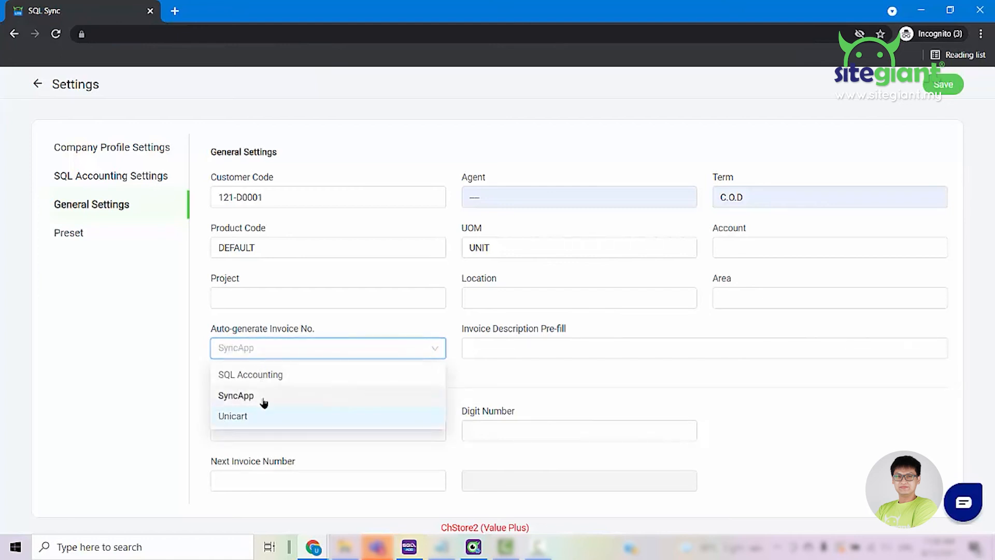
pyautogui.click(235, 395)
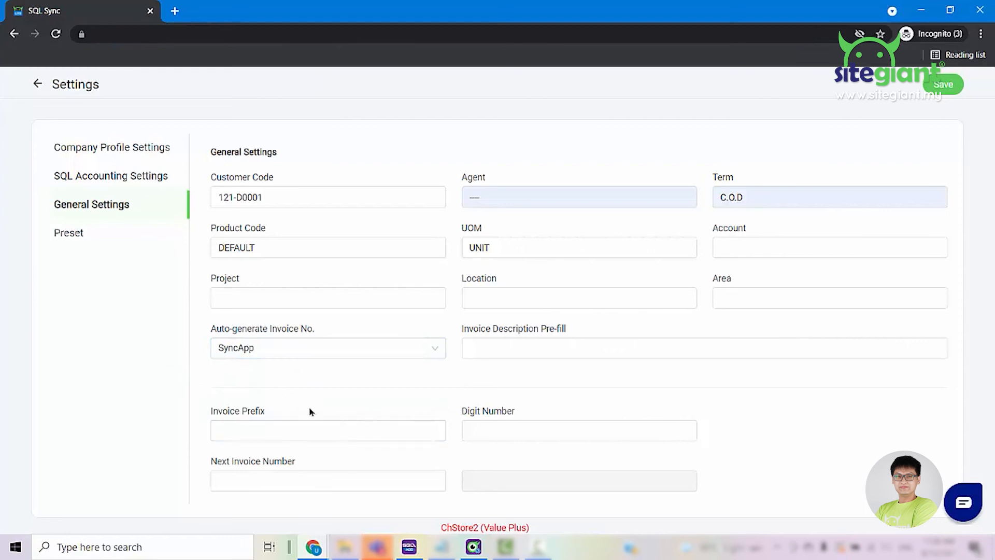
# - Set invoice prefix INV2021/, digit number 5 and next invoice number 1
pyautogui.click(328, 429)
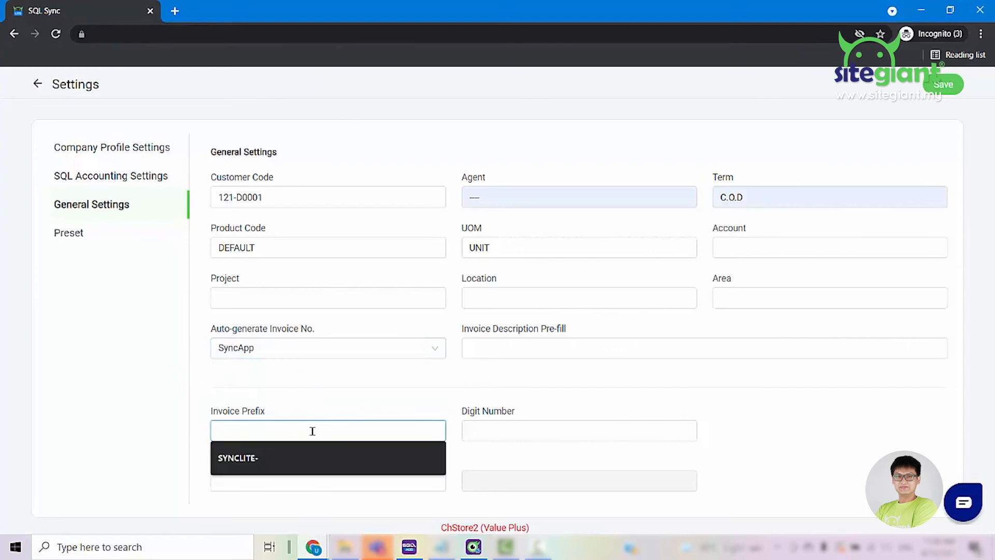
pyautogui.write('INV20')
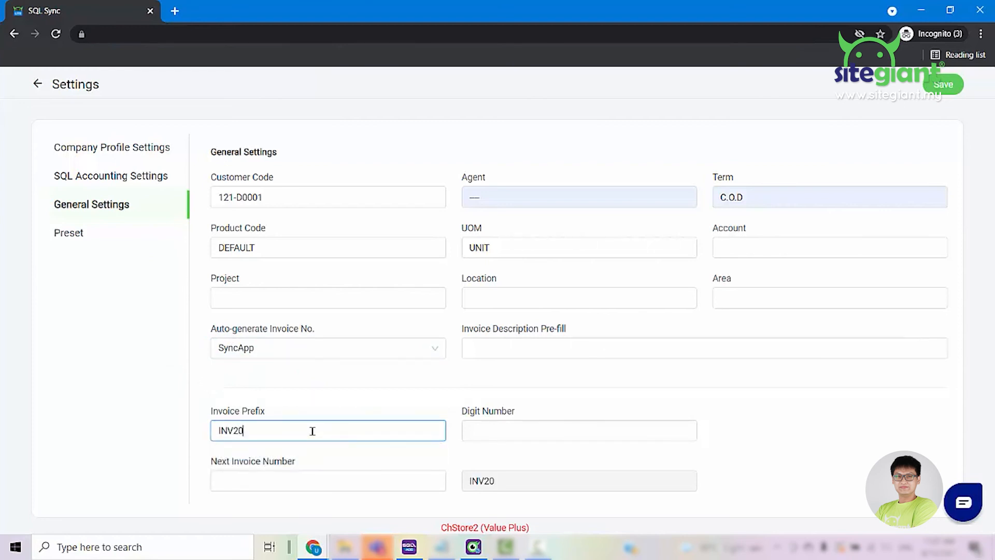
pyautogui.write('21-')
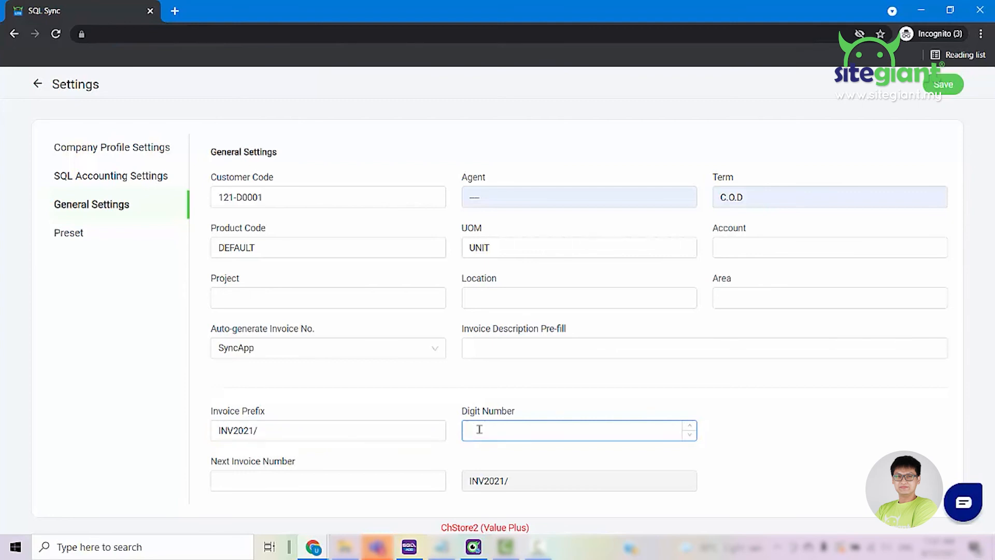
pyautogui.write('5')
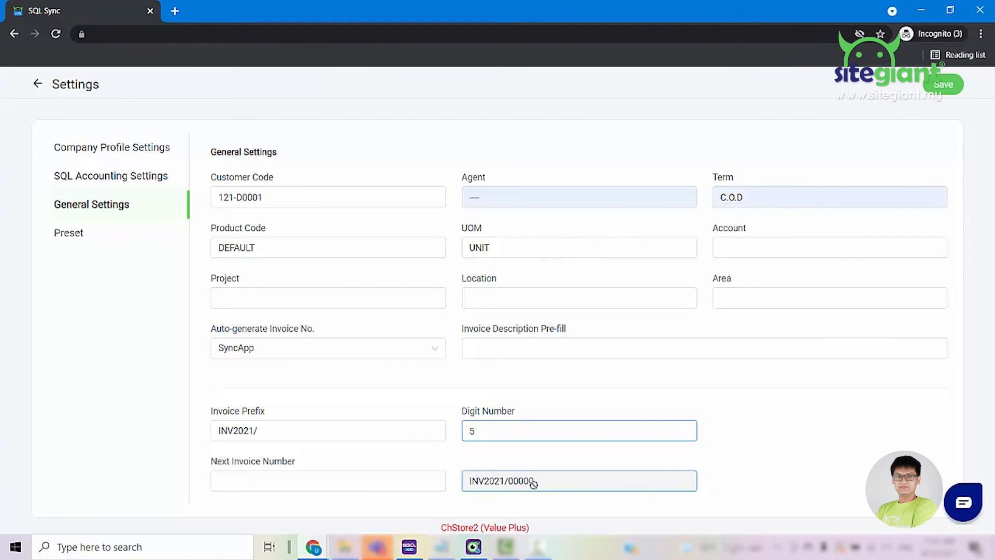
pyautogui.click(328, 480)
pyautogui.write('1')
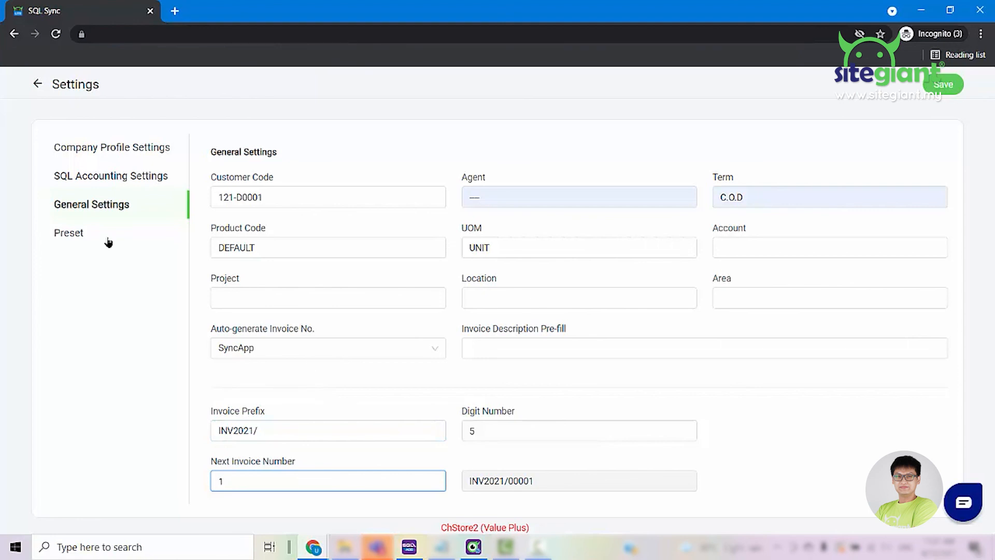
# - Go to the coupon Preset settings, then switch to SQL Account's stock item record
pyautogui.click(68, 232)
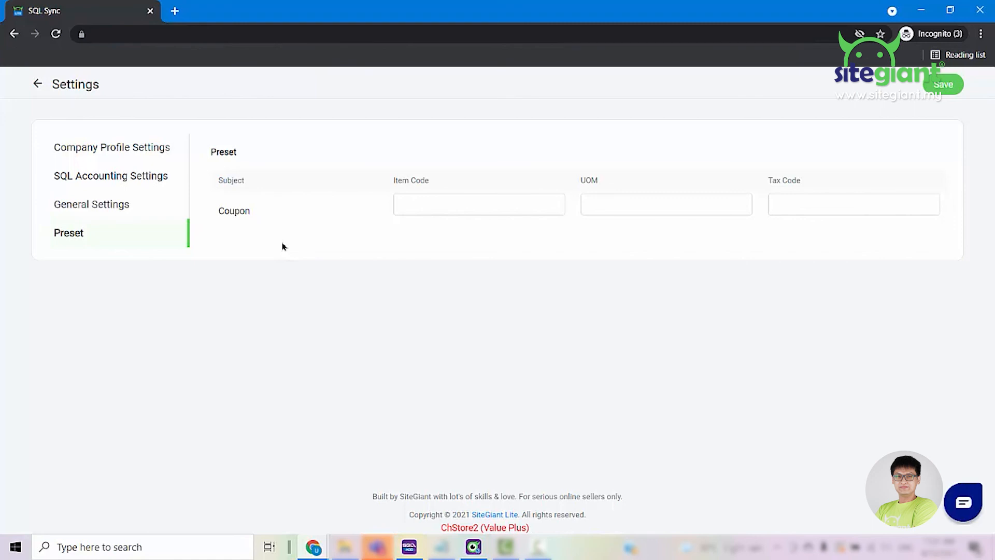
pyautogui.moveTo(339, 291)
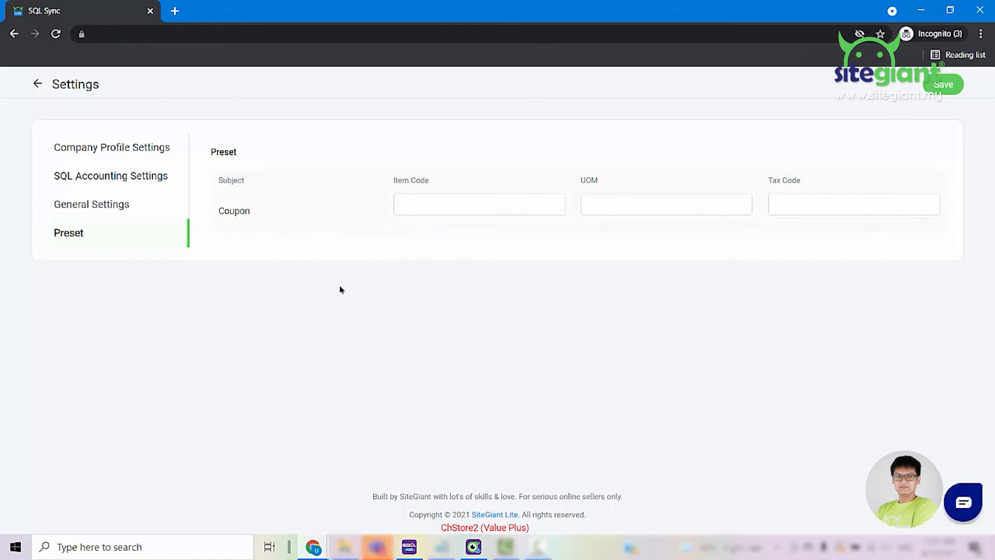
pyautogui.click(409, 546)
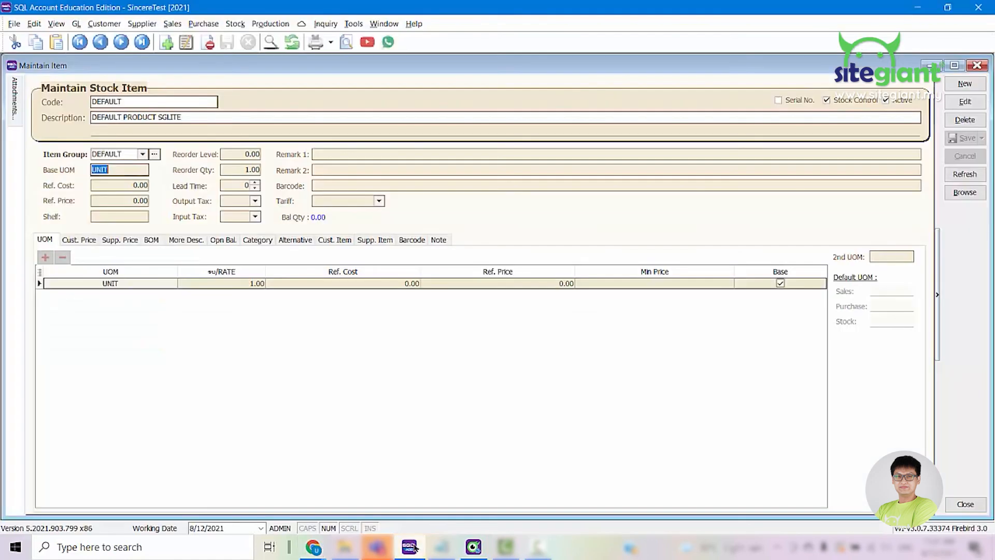
# - Add stock item COUPON described COUPON SG LITE in SQL Account and save it
pyautogui.click(964, 82)
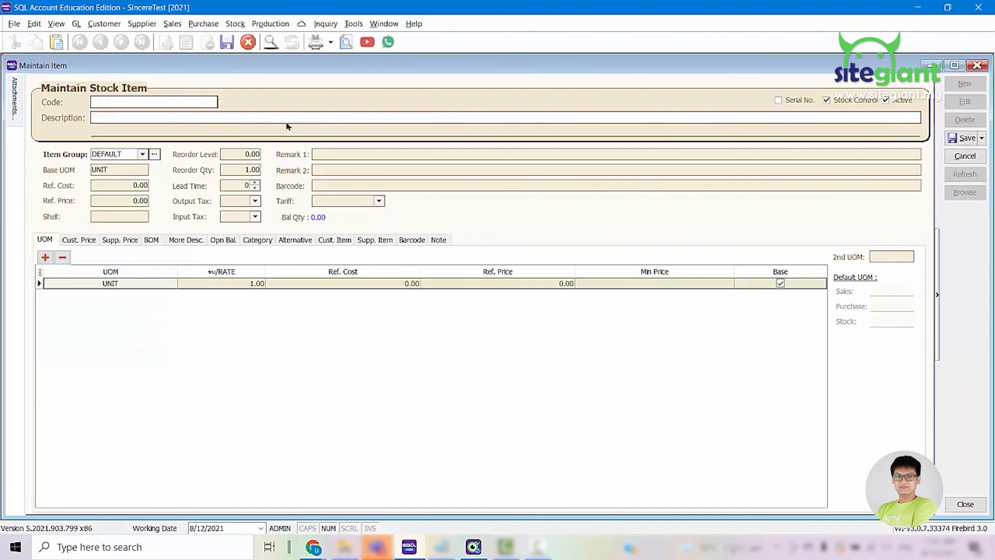
pyautogui.write('C')
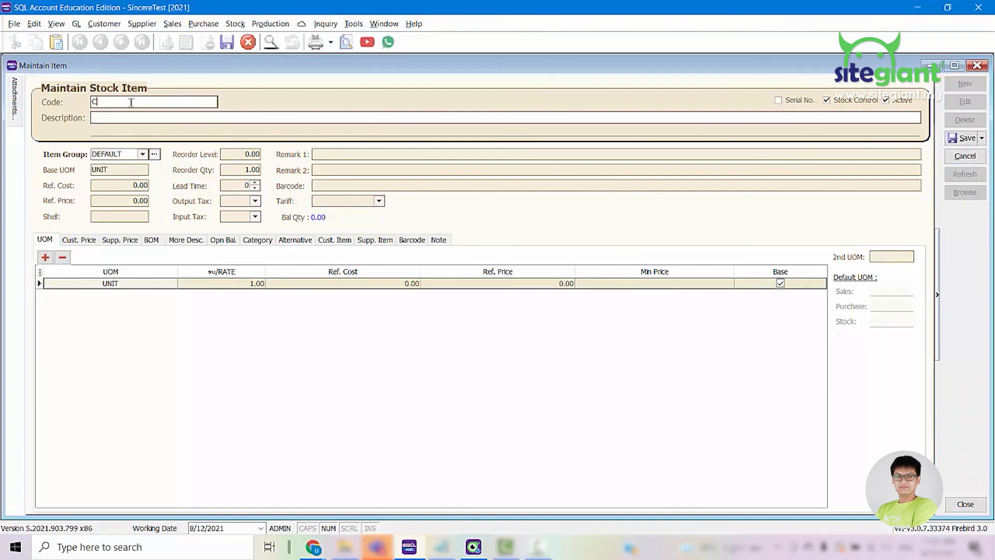
pyautogui.click(965, 138)
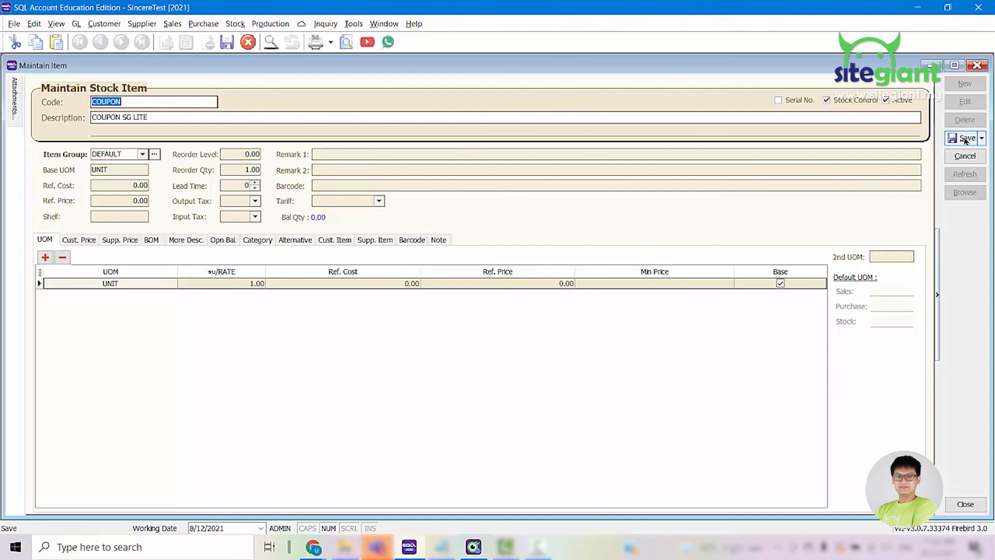
pyautogui.click(964, 138)
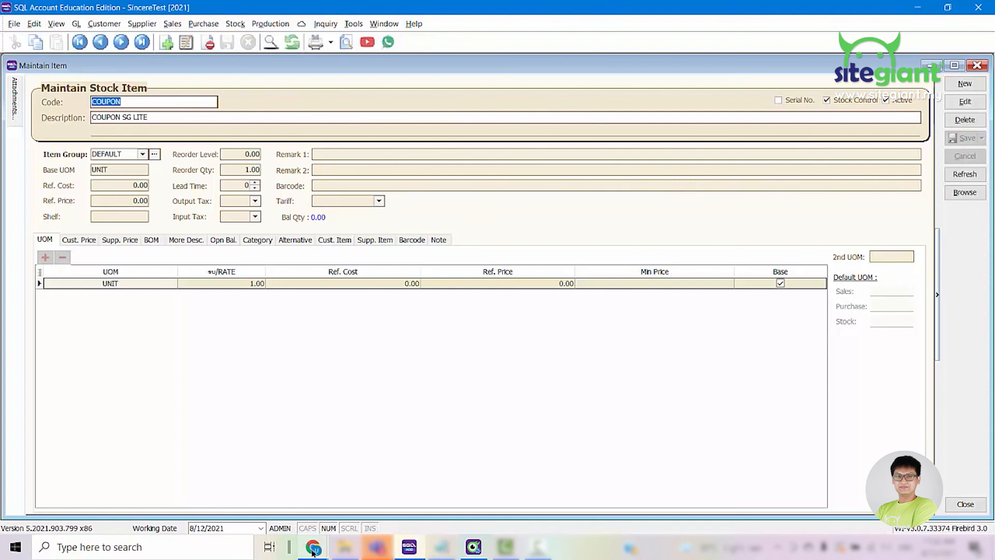
# - Save COUPON with UOM UNIT as the coupon preset item in SQL Sync
pyautogui.click(312, 546)
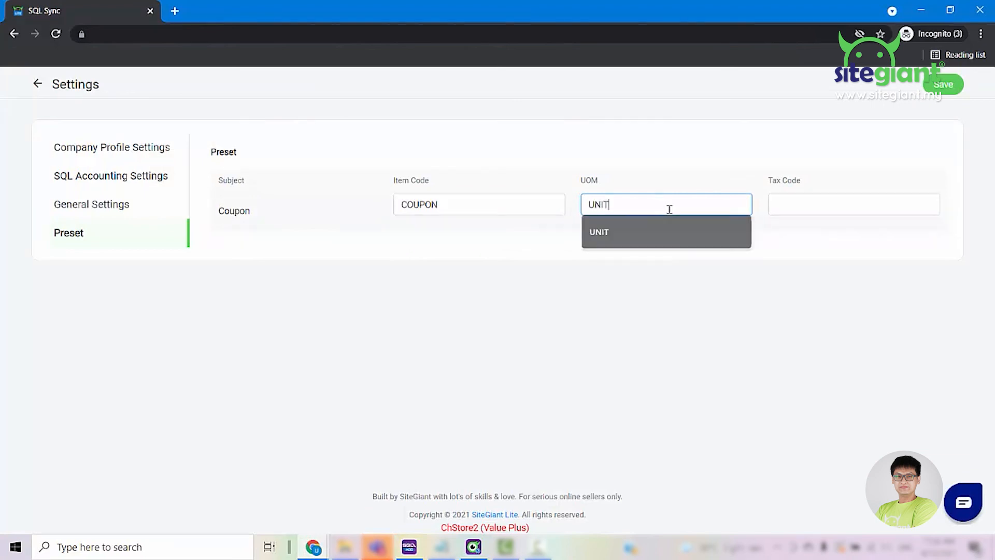
pyautogui.click(666, 232)
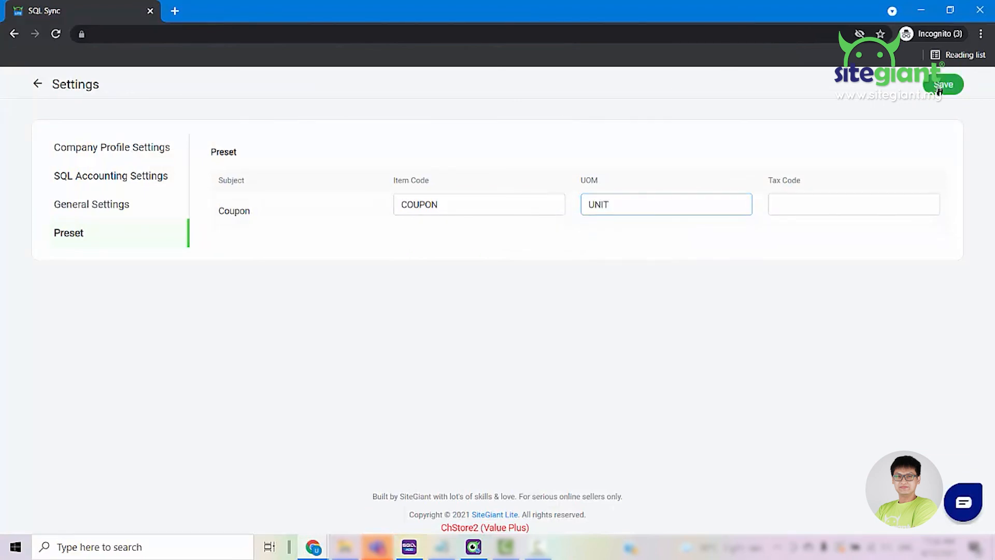
pyautogui.click(944, 85)
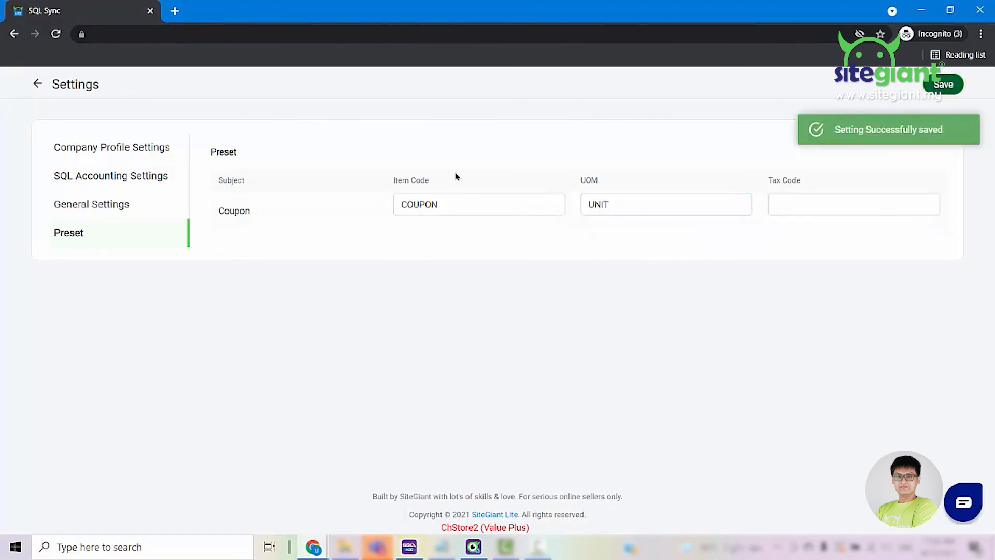
# - Review the saved General Settings: customer code 121-D0001 and product code DEFAULT
pyautogui.click(92, 204)
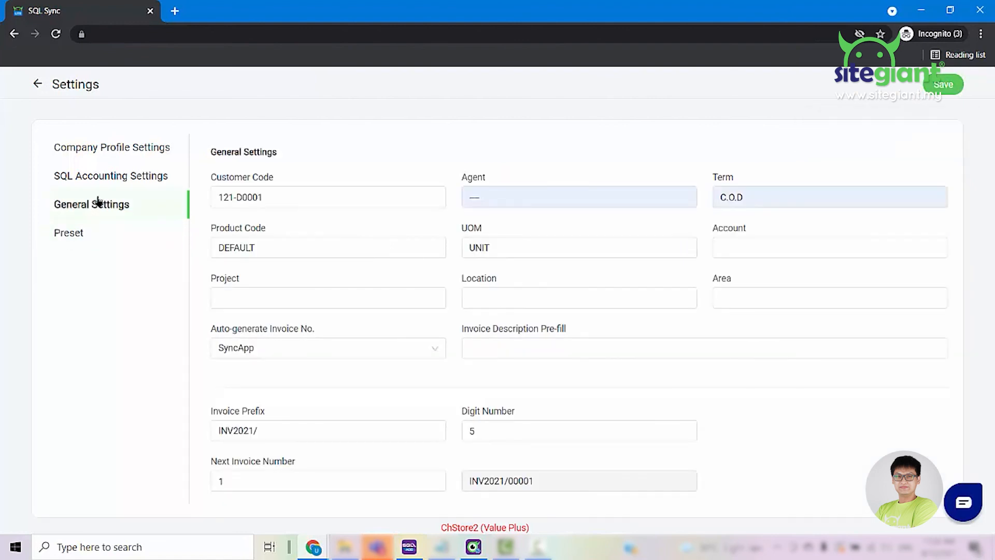
pyautogui.click(327, 197)
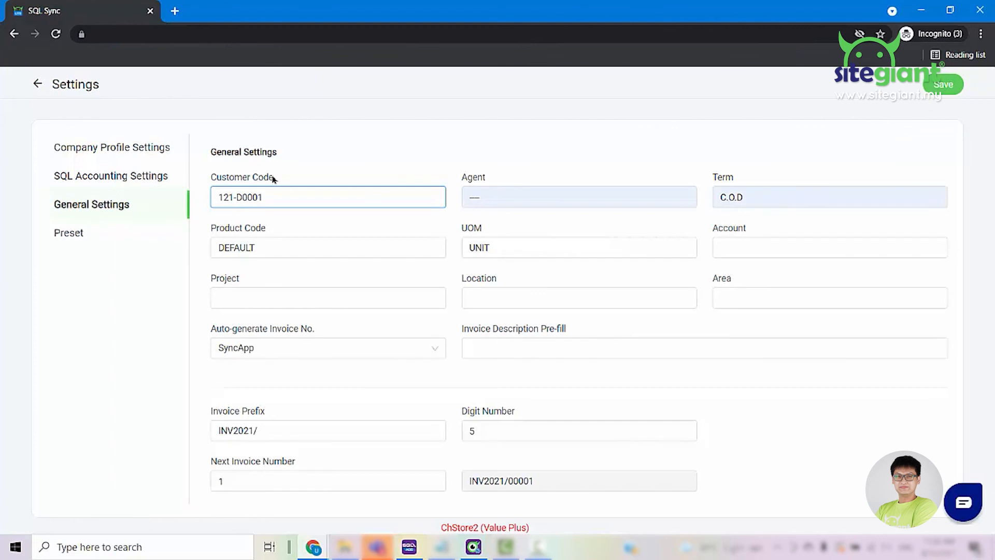
pyautogui.click(328, 248)
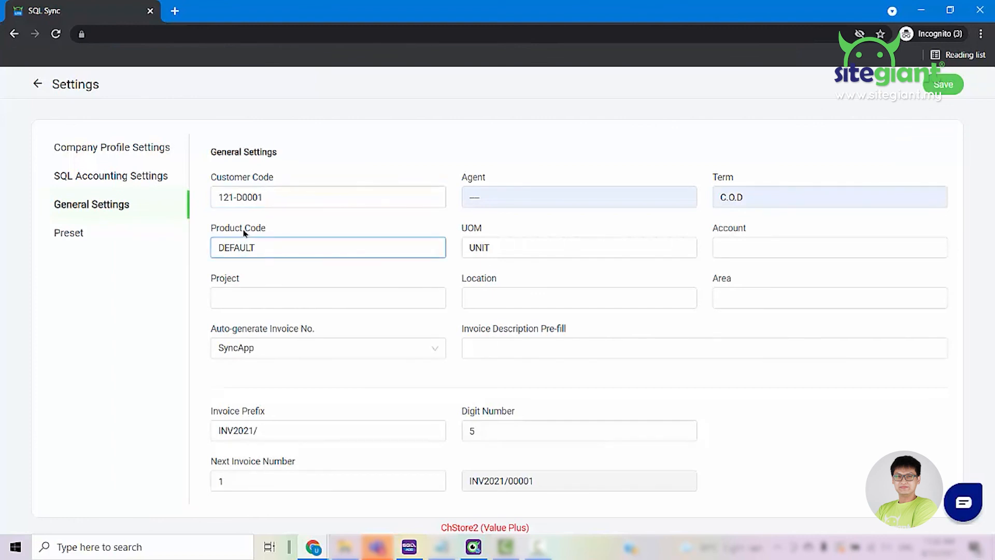